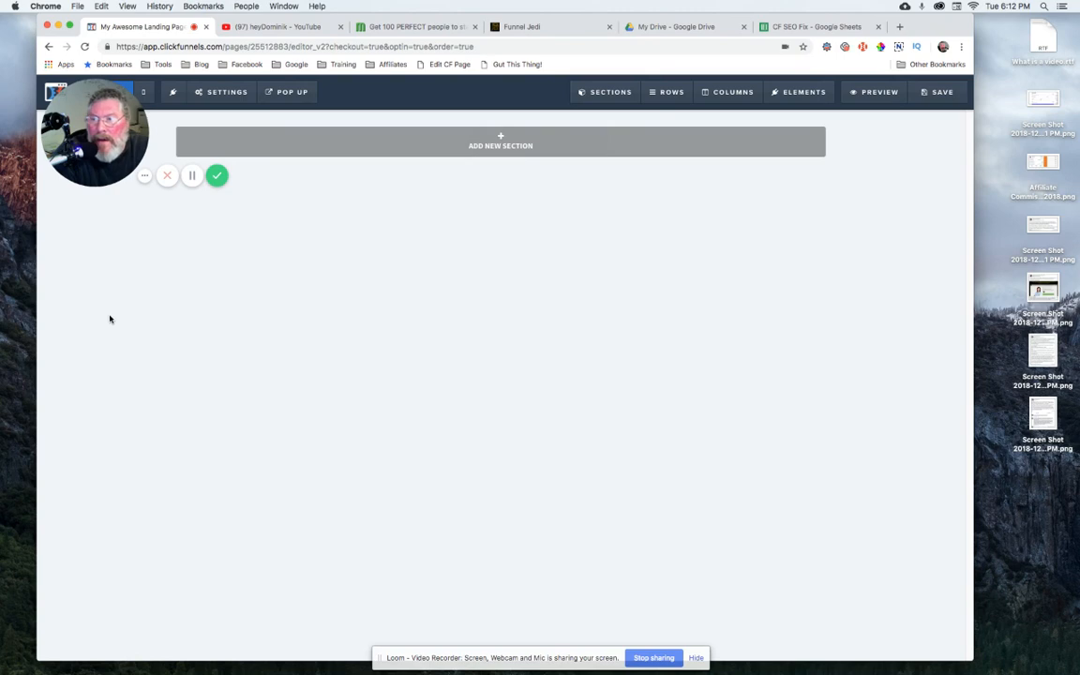
{"action": "mouse_move", "coordinate": [257, 344]}
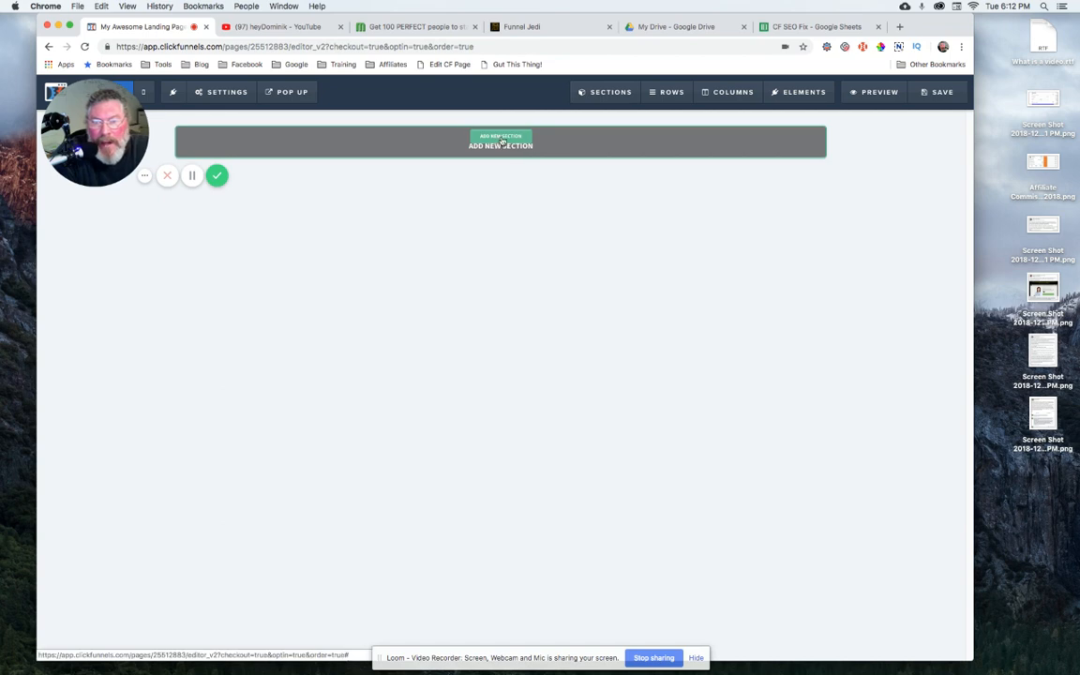
Add a section with a chosen layout and a row, then a Custom JS/HTML element.
{"action": "left_click", "coordinate": [500, 139]}
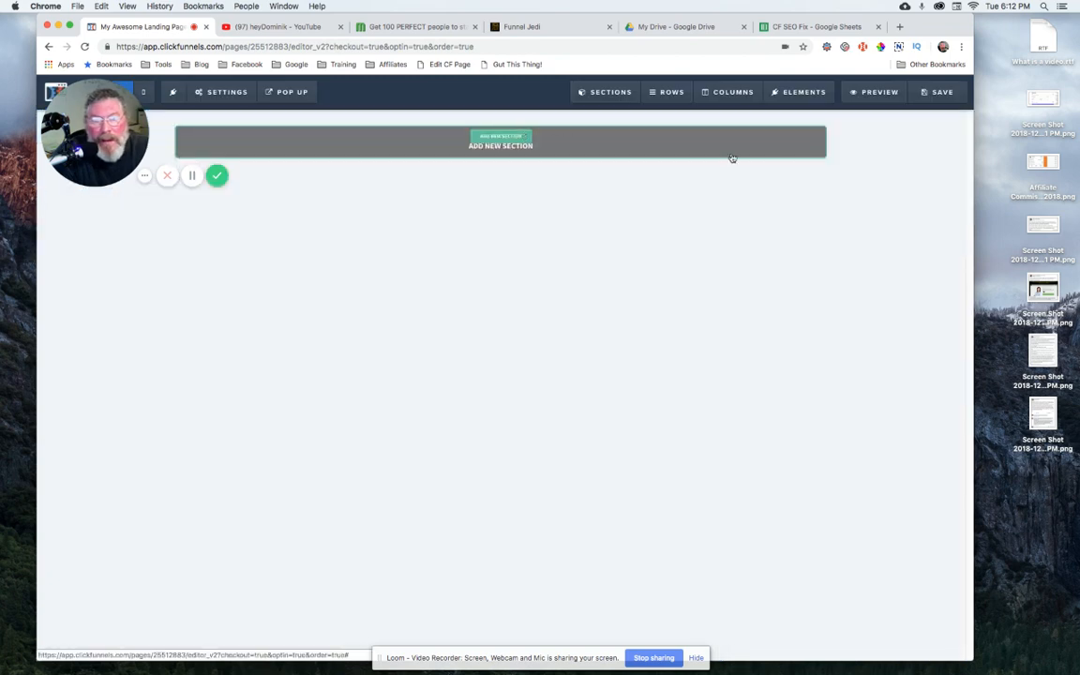
{"action": "left_click", "coordinate": [500, 140]}
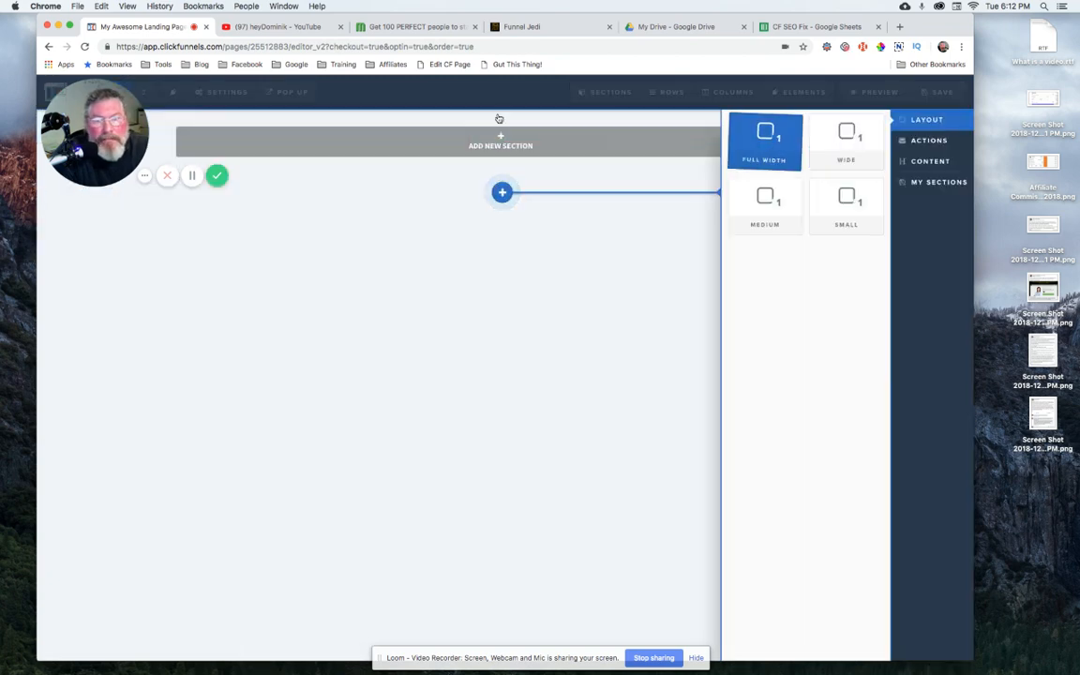
{"action": "left_click", "coordinate": [762, 140]}
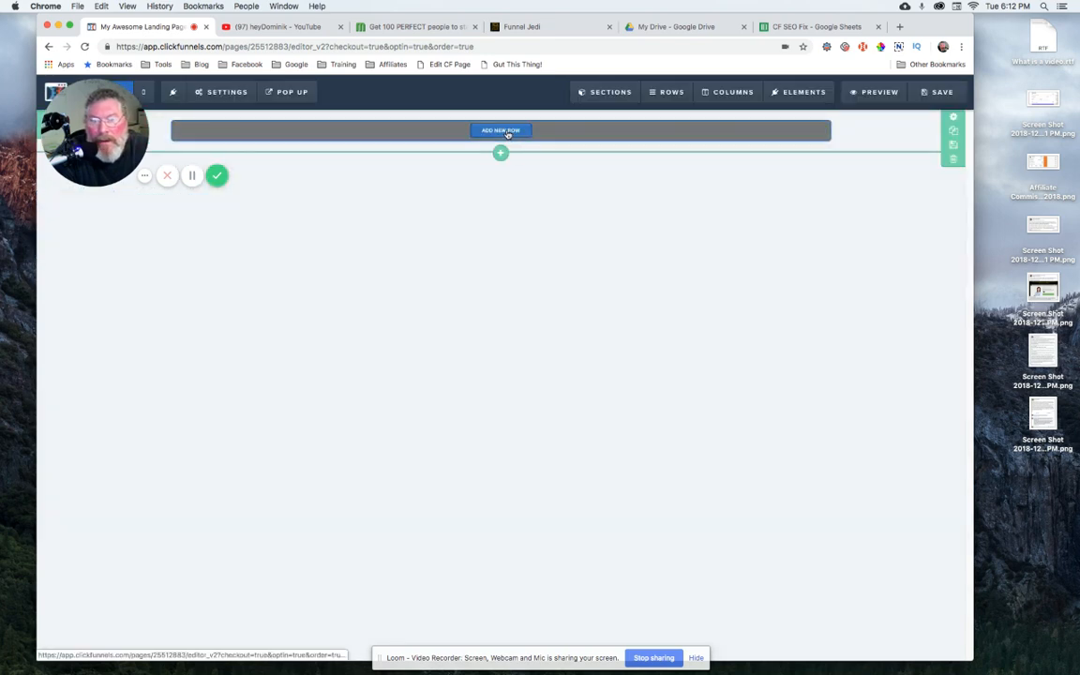
{"action": "left_click", "coordinate": [501, 131]}
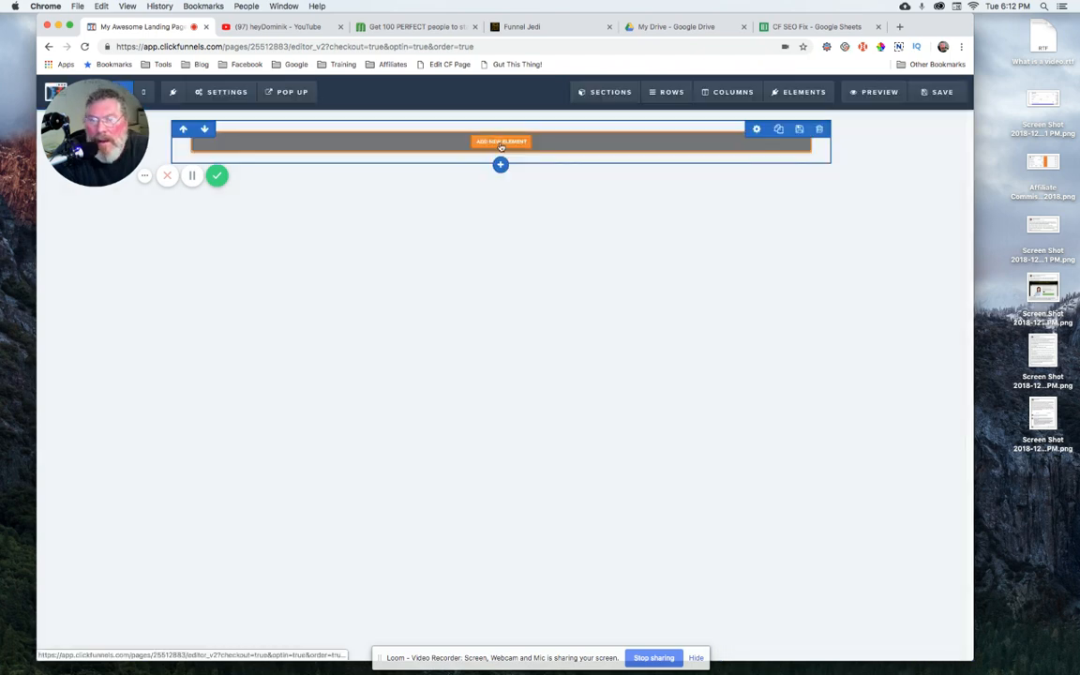
{"action": "left_click", "coordinate": [500, 165]}
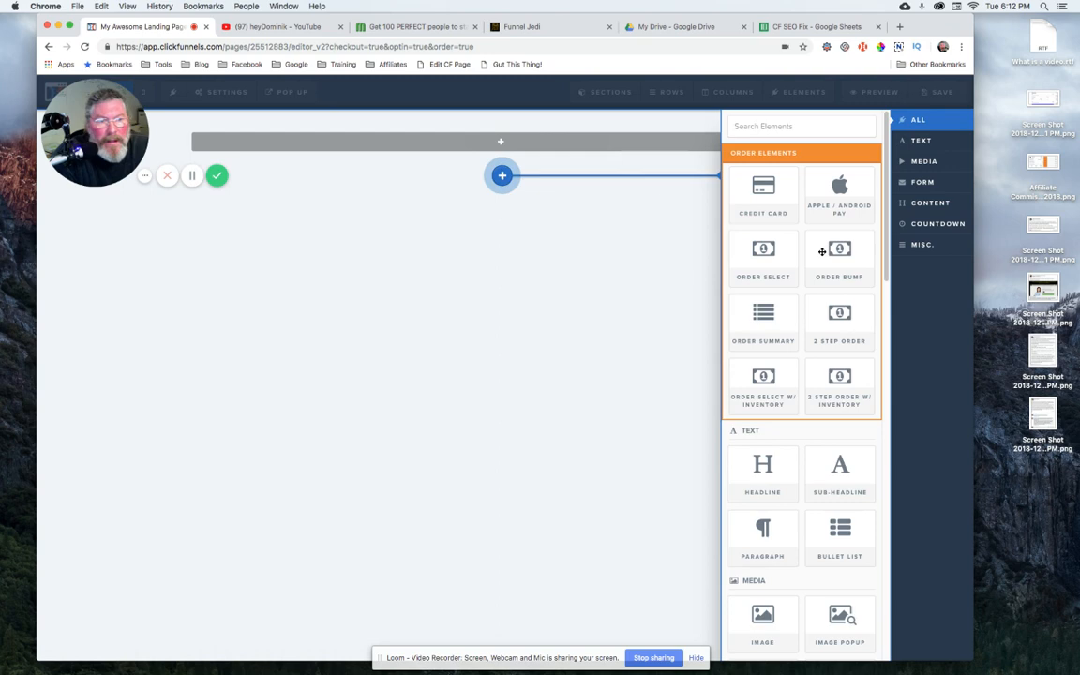
{"action": "scroll", "scroll_direction": "down", "scroll_amount": 3}
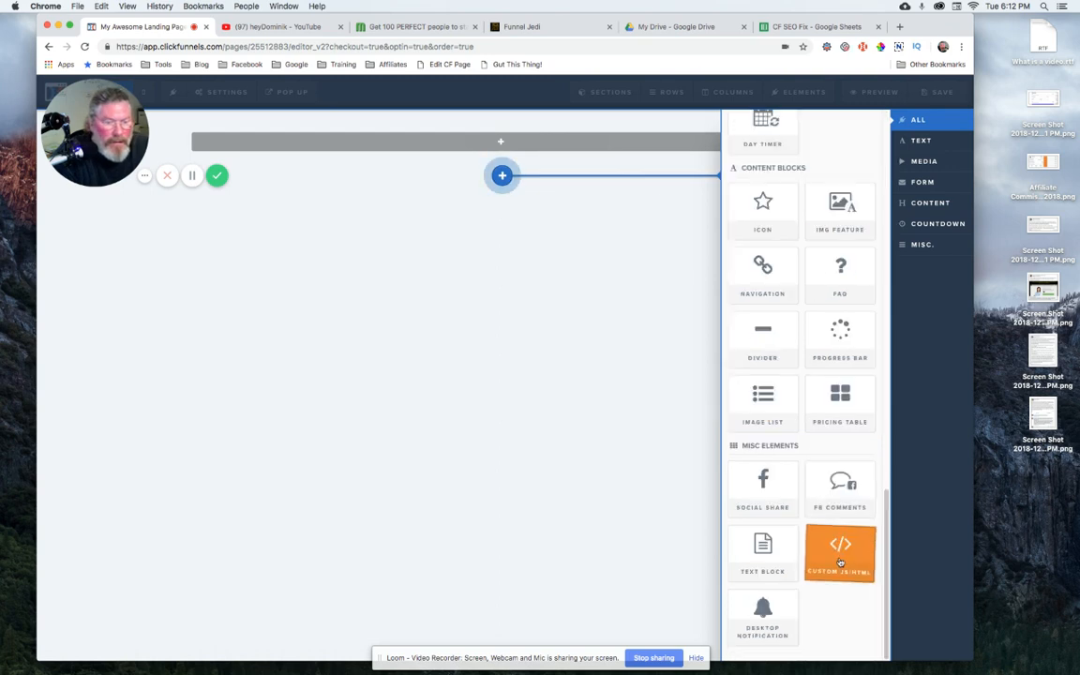
{"action": "left_click", "coordinate": [840, 553]}
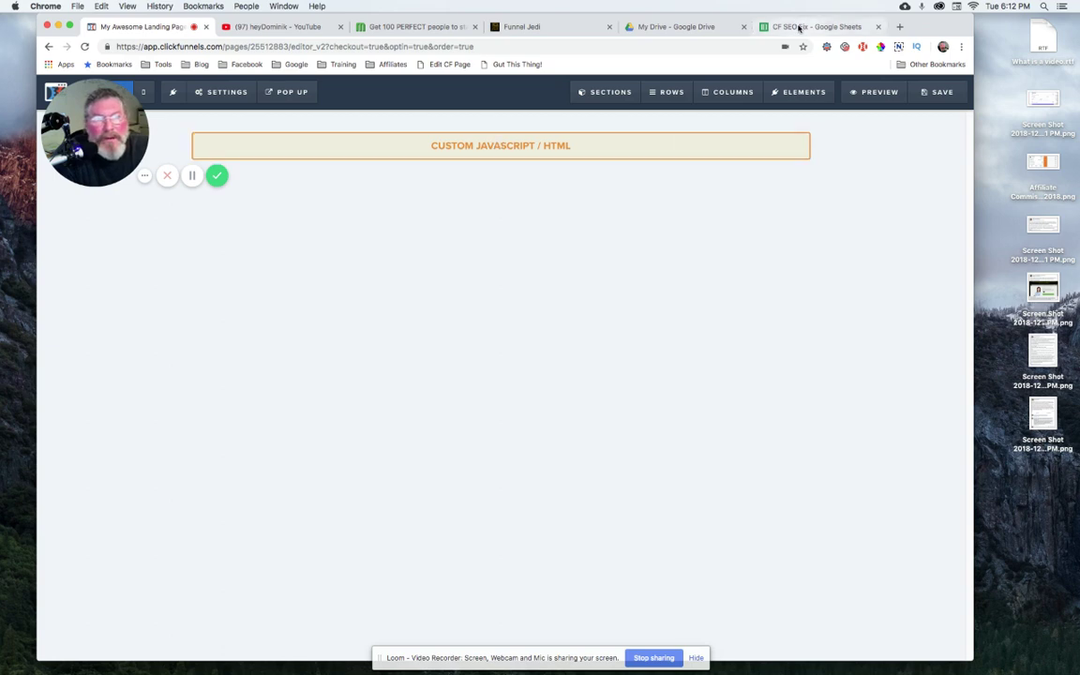
In the CF SEO Fix sheet, publish Sheet1 to the web and select its iframe embed code.
{"action": "left_click", "coordinate": [816, 26]}
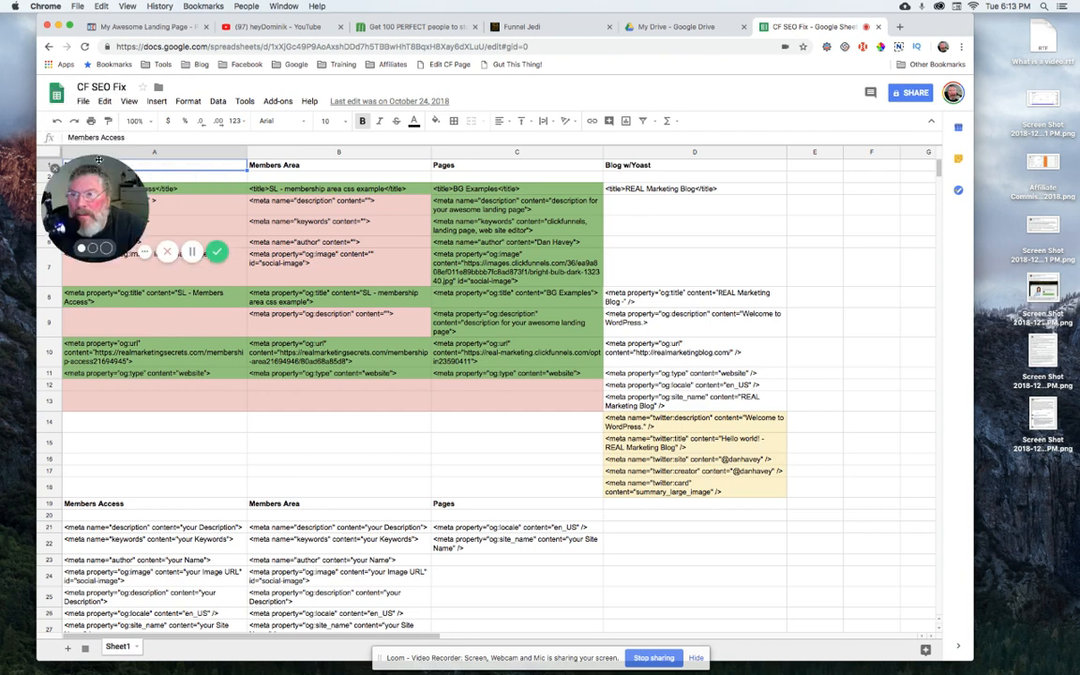
{"action": "left_click", "coordinate": [86, 101]}
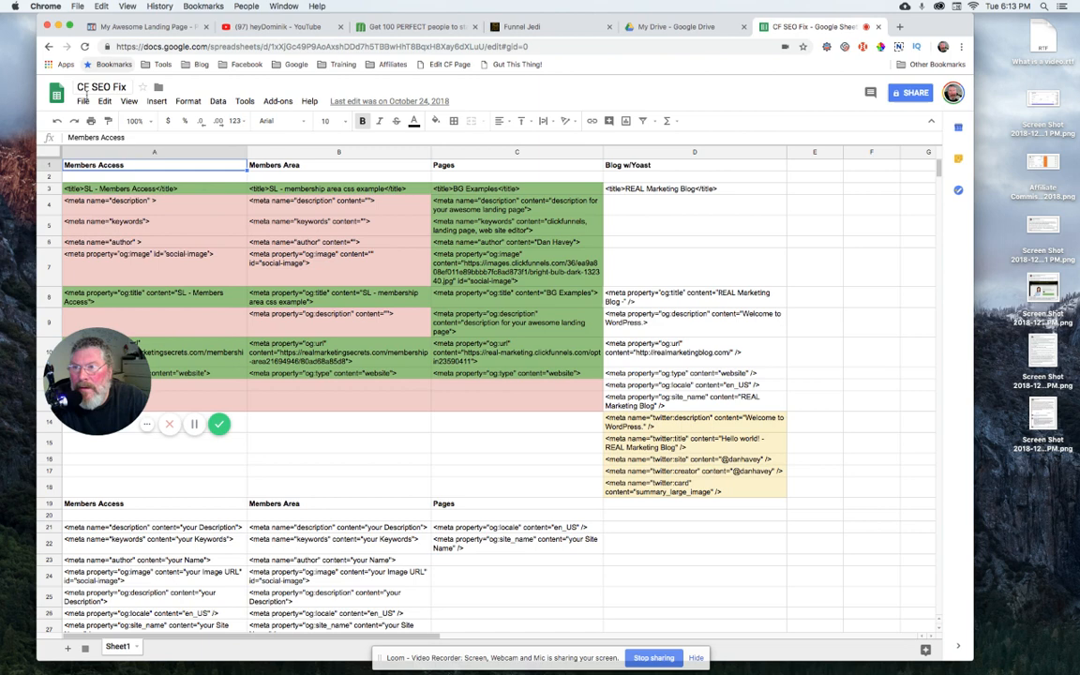
{"action": "left_click", "coordinate": [90, 101]}
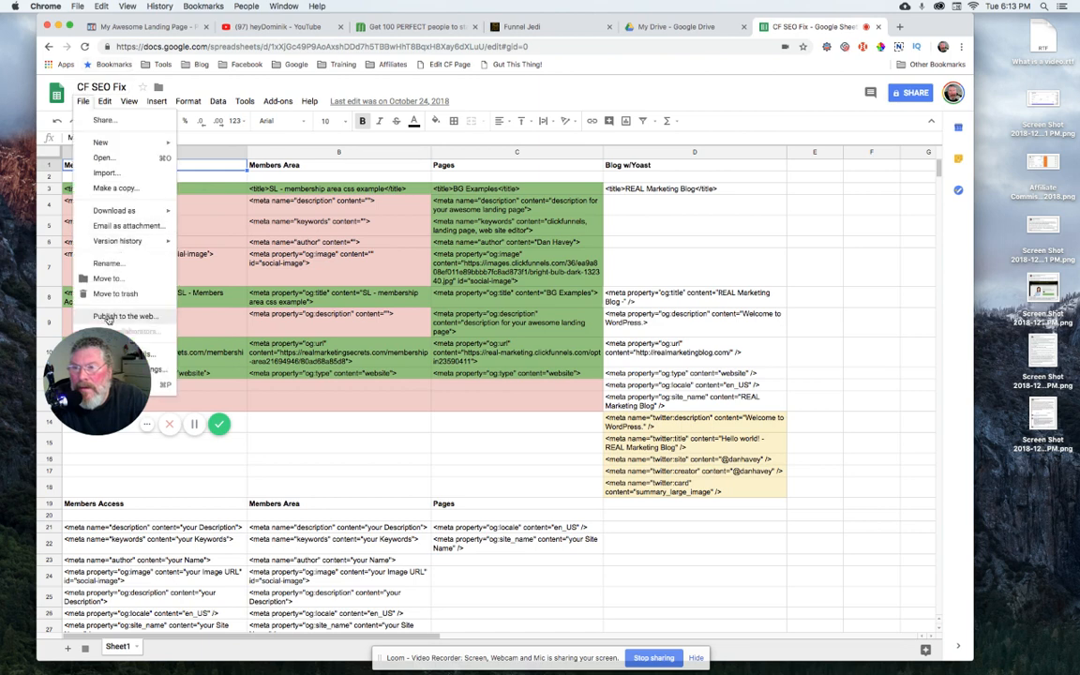
{"action": "left_click", "coordinate": [125, 316]}
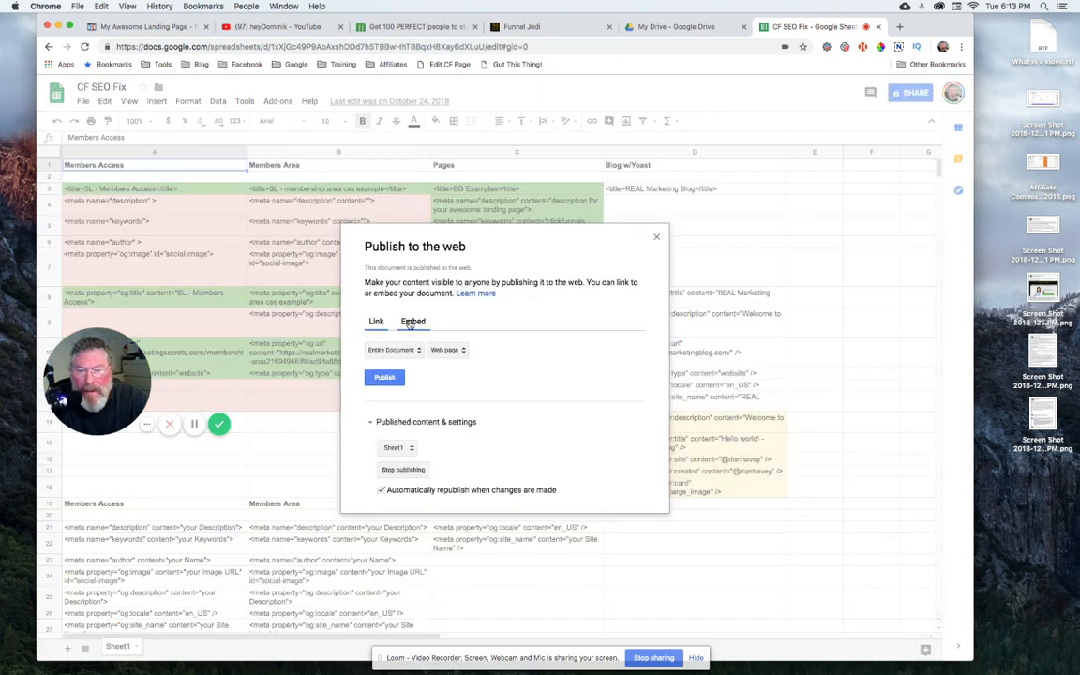
{"action": "left_click", "coordinate": [413, 321]}
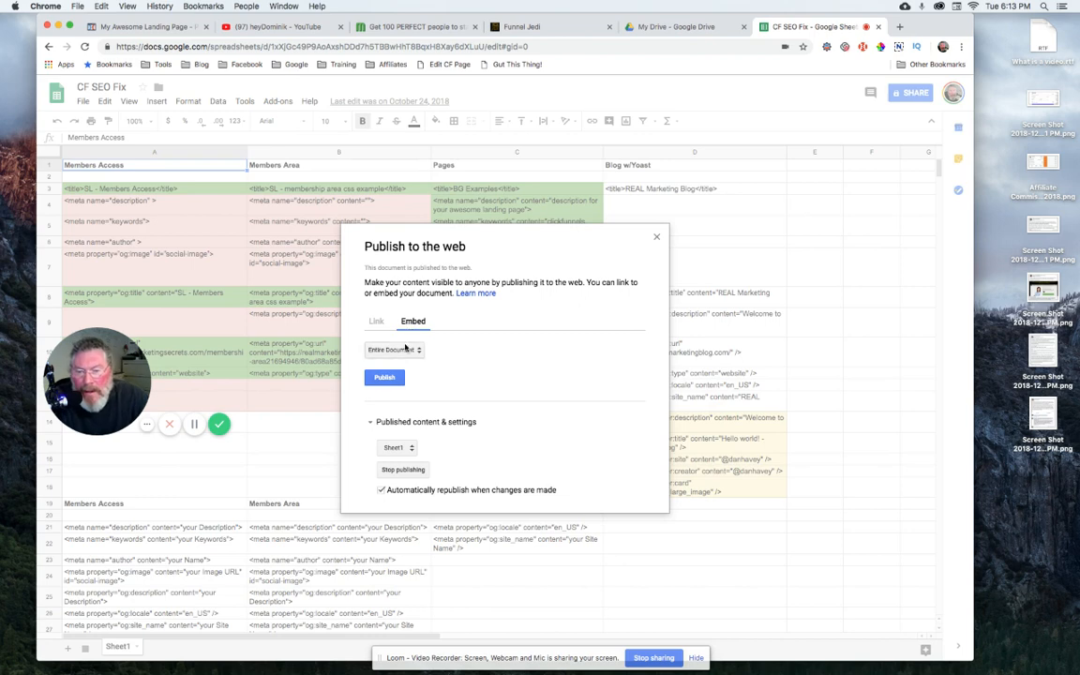
{"action": "left_click", "coordinate": [384, 377]}
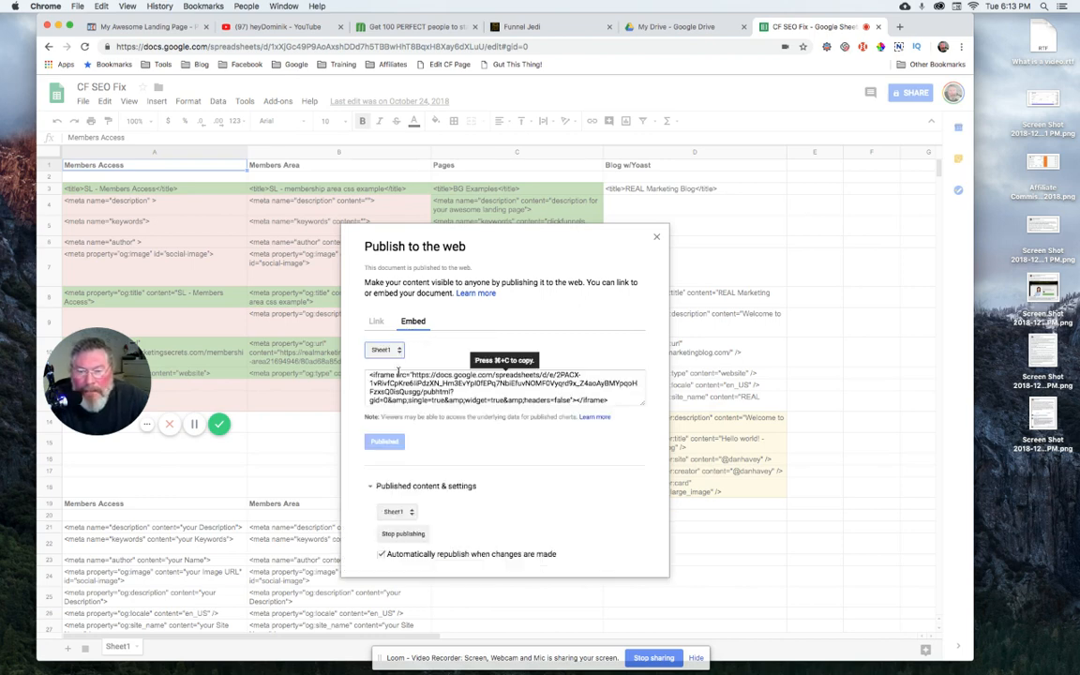
{"action": "left_click", "coordinate": [509, 384]}
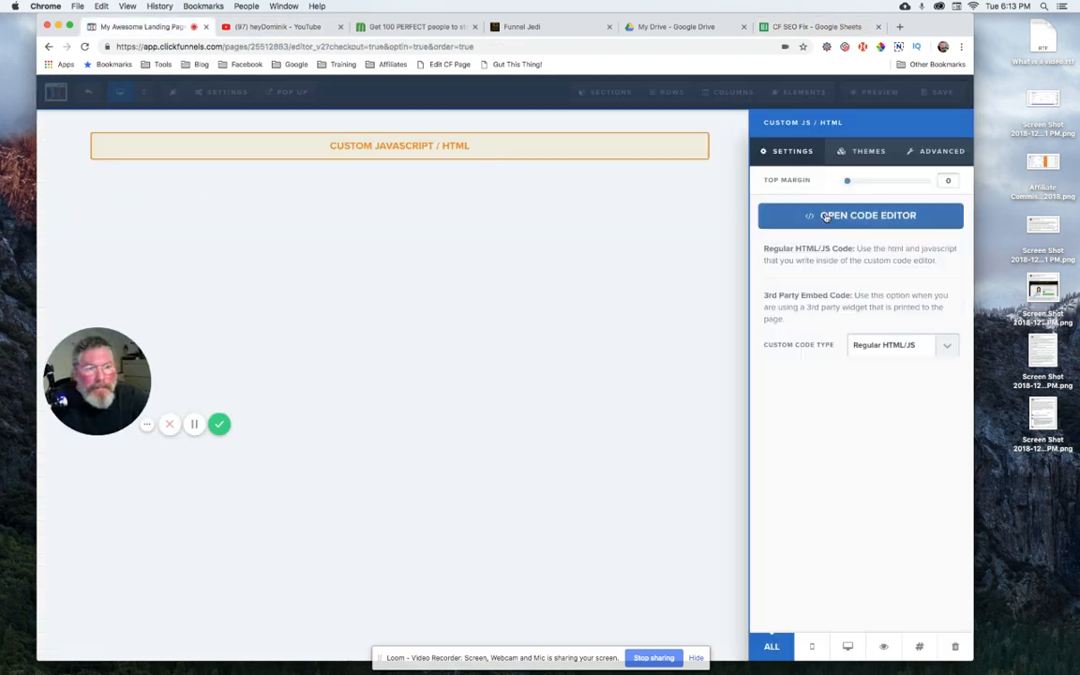
Paste the iframe code into the Custom JS/HTML element, then save and preview the page.
{"action": "left_click", "coordinate": [860, 215]}
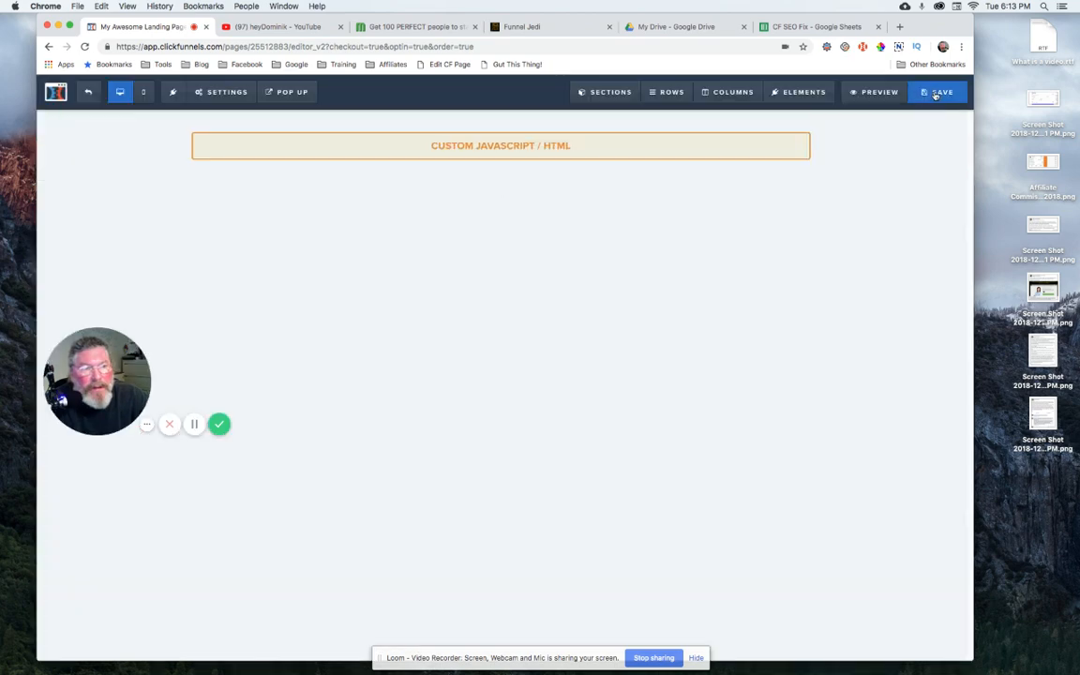
{"action": "left_click", "coordinate": [945, 91]}
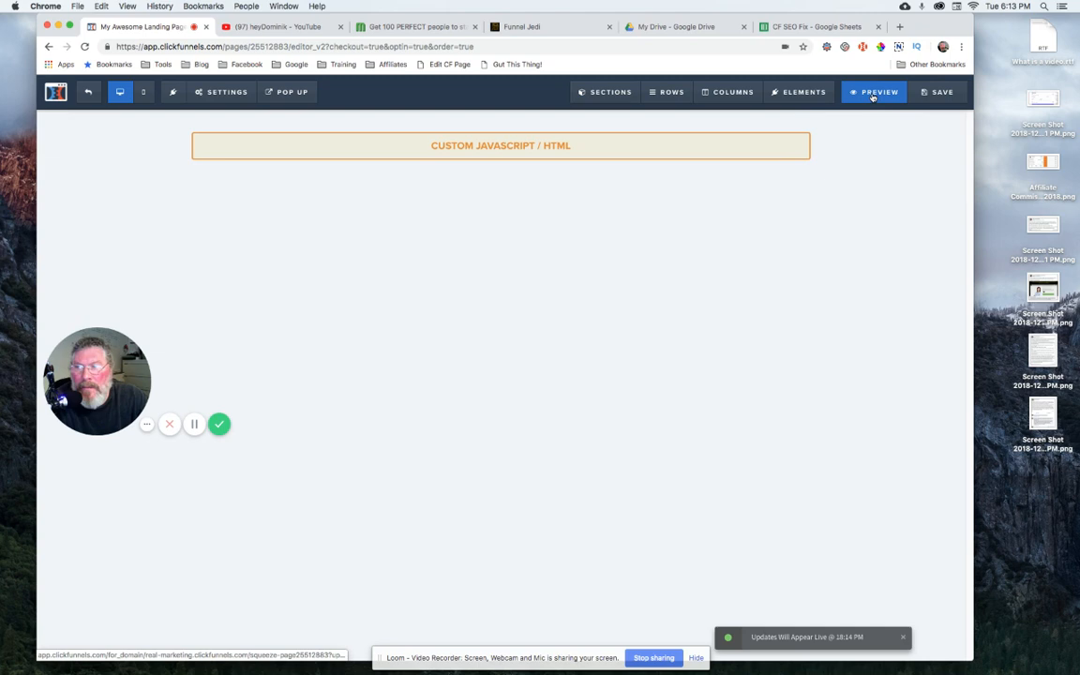
{"action": "left_click", "coordinate": [874, 91]}
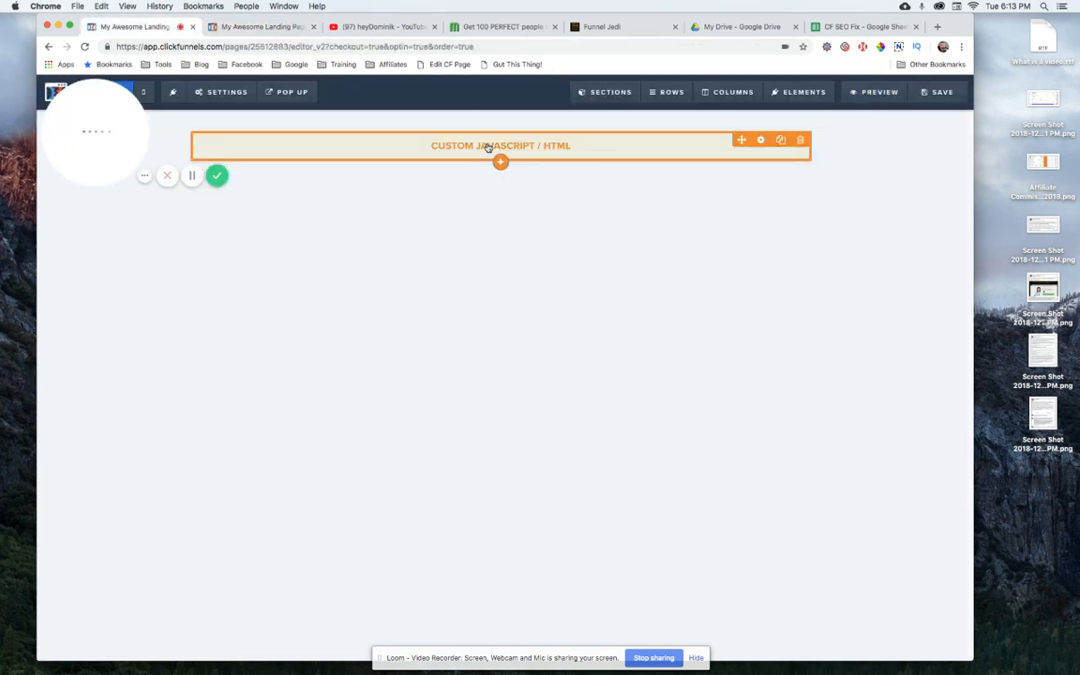
Add height: 500px to the embed code, then save the landing page.
{"action": "left_click", "coordinate": [501, 145]}
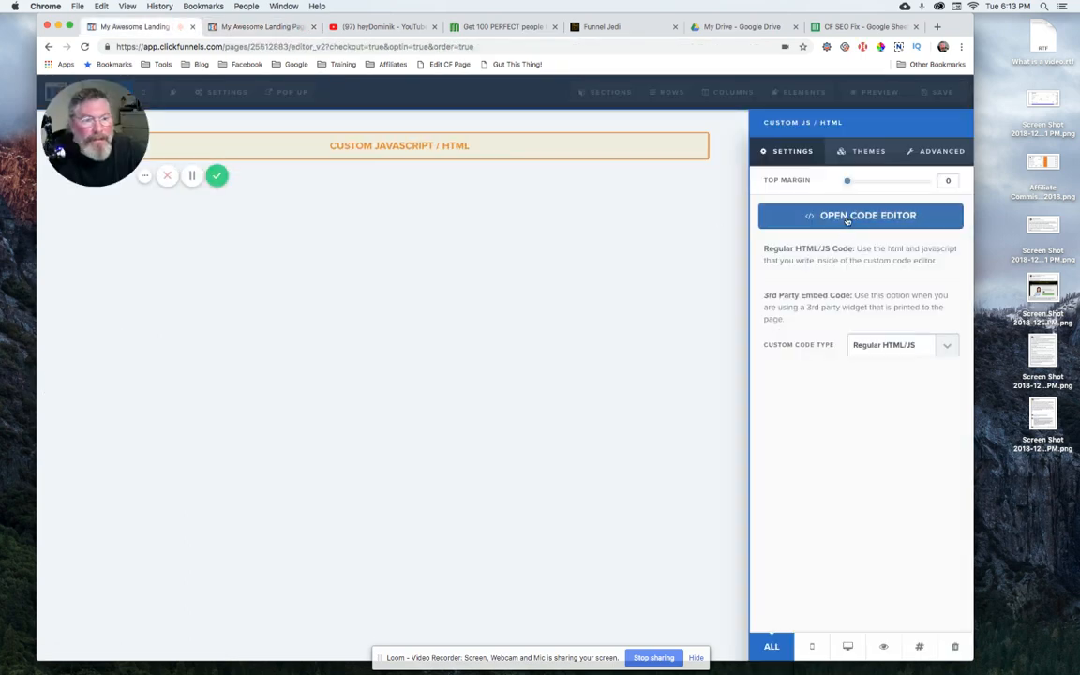
{"action": "left_click", "coordinate": [860, 215]}
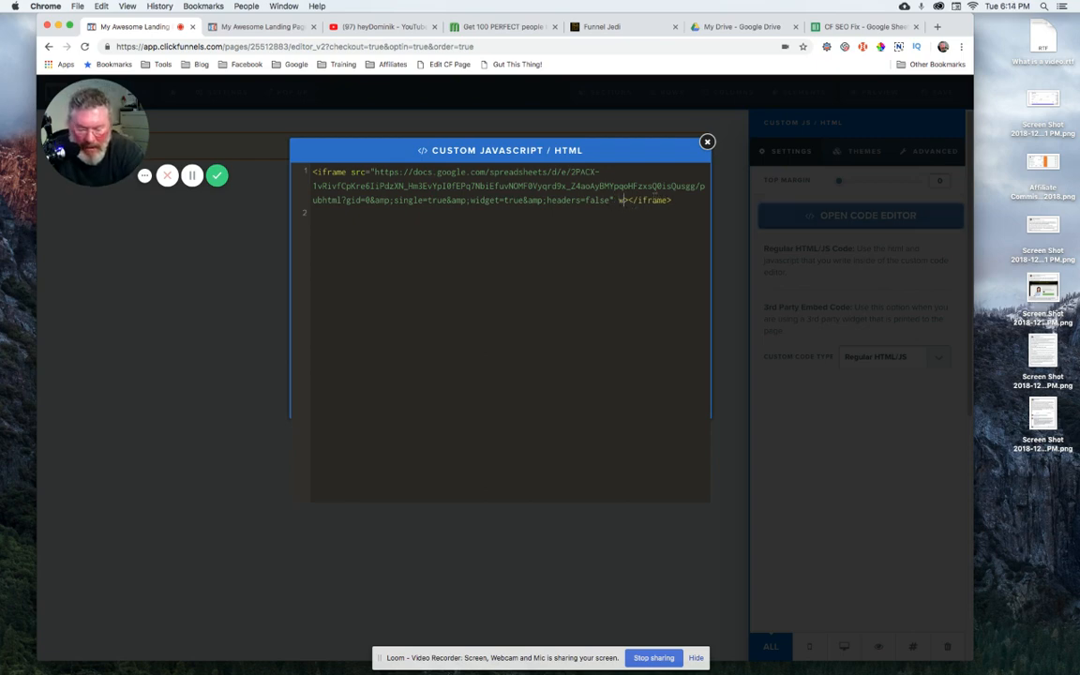
{"action": "type", "text": "idth:100%"}
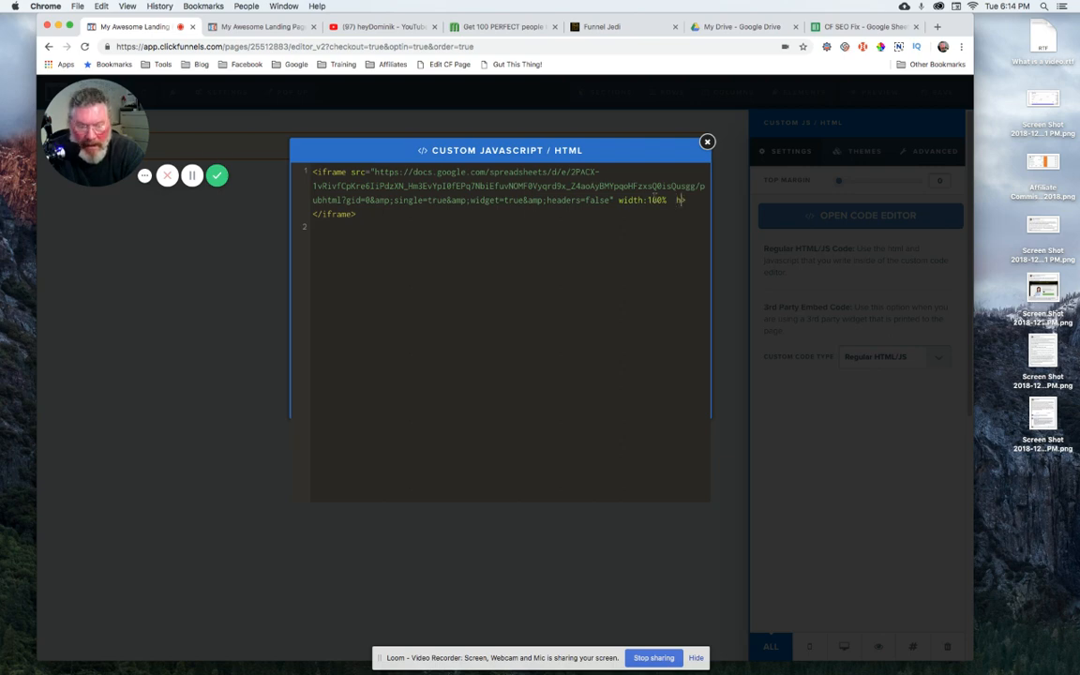
{"action": "type", "text": "height:"}
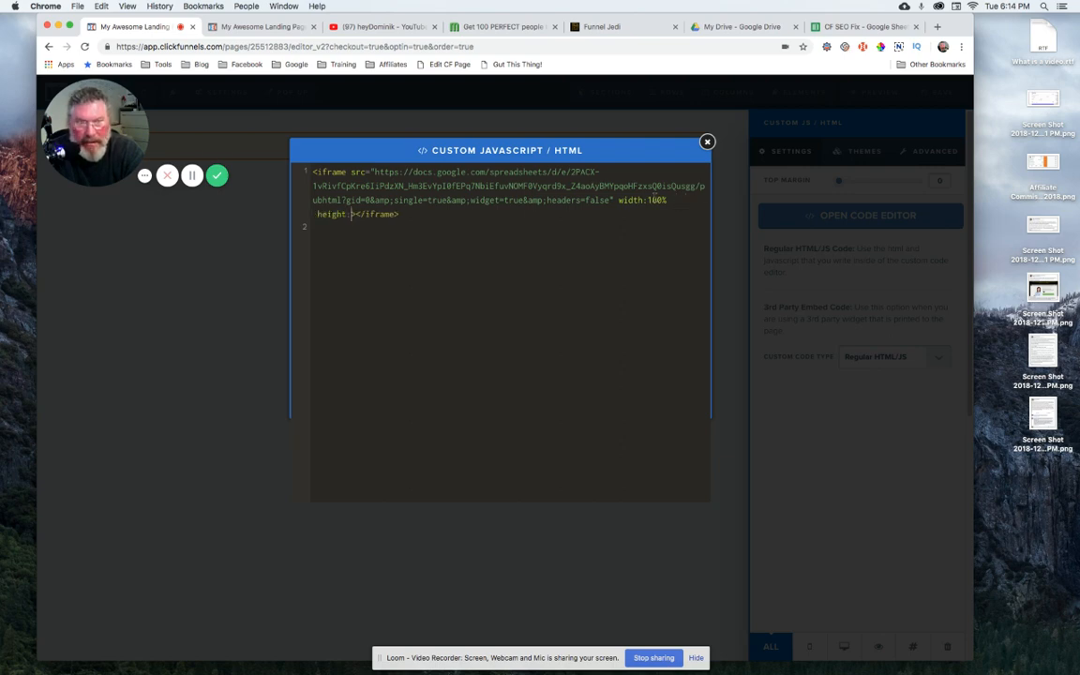
{"action": "type", "text": "50"}
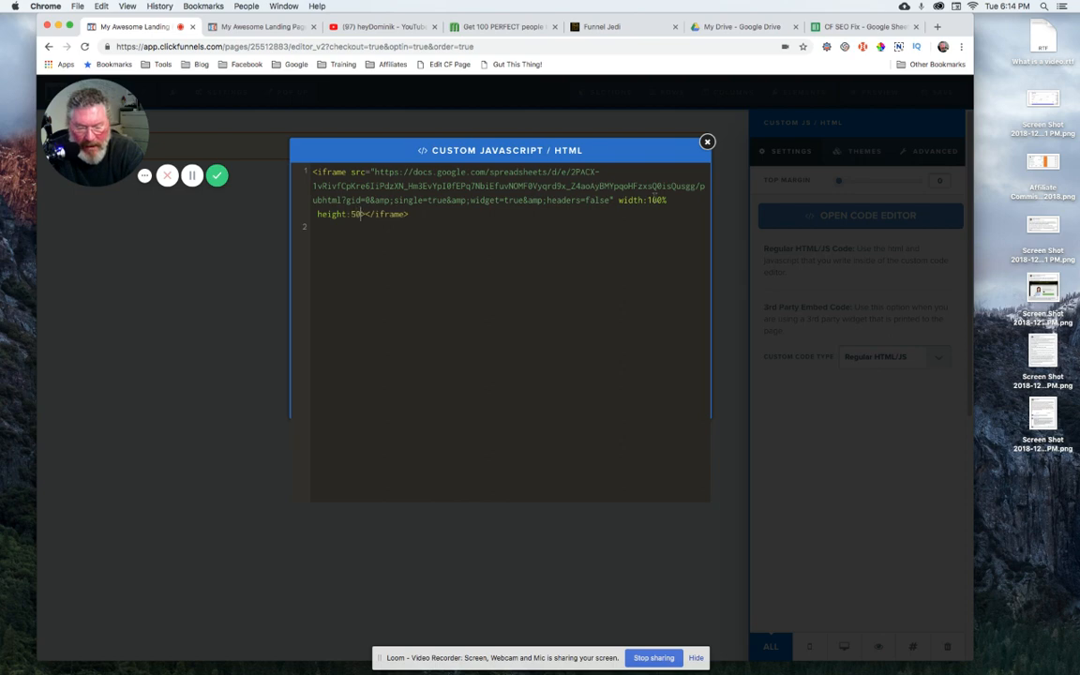
{"action": "type", "text": "0px>"}
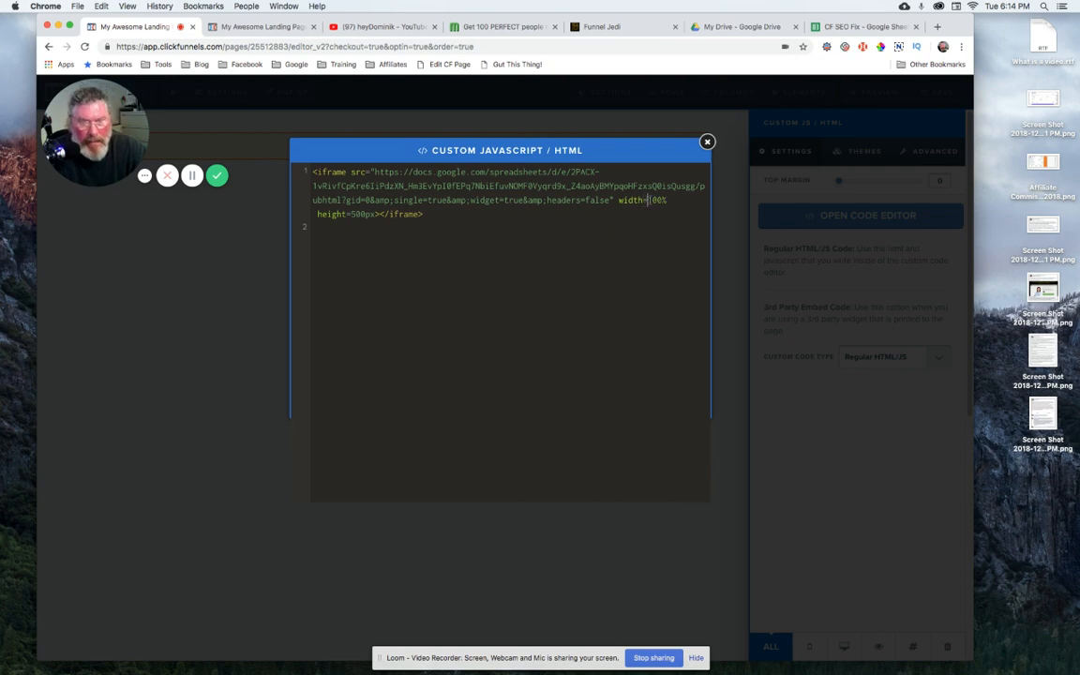
{"action": "left_click", "coordinate": [707, 142]}
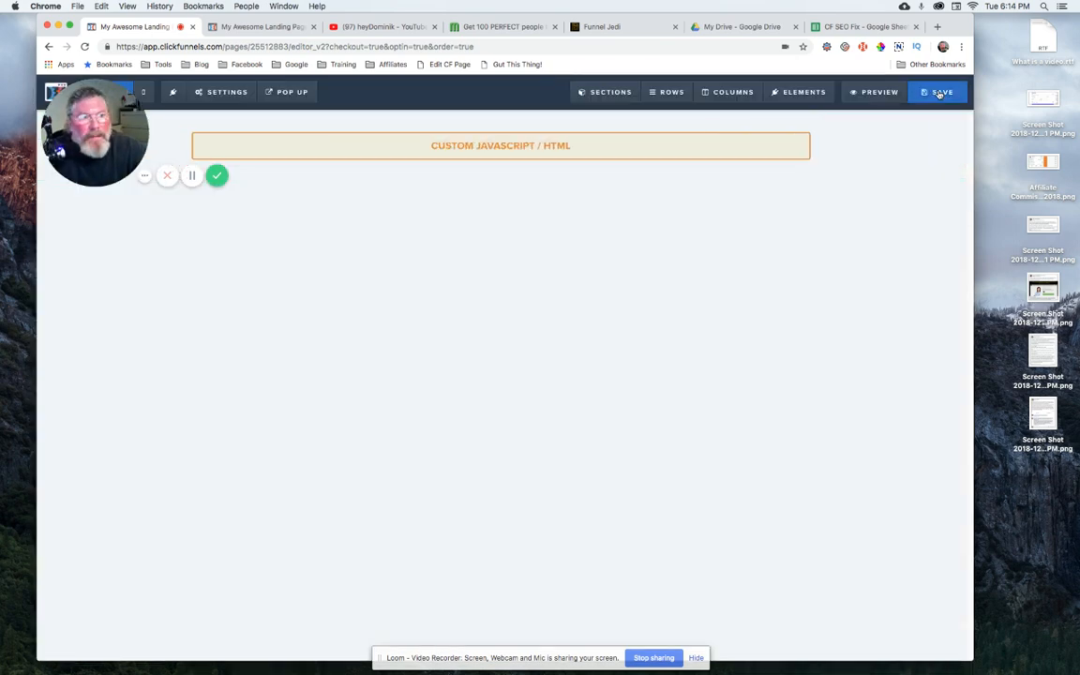
{"action": "left_click", "coordinate": [262, 26]}
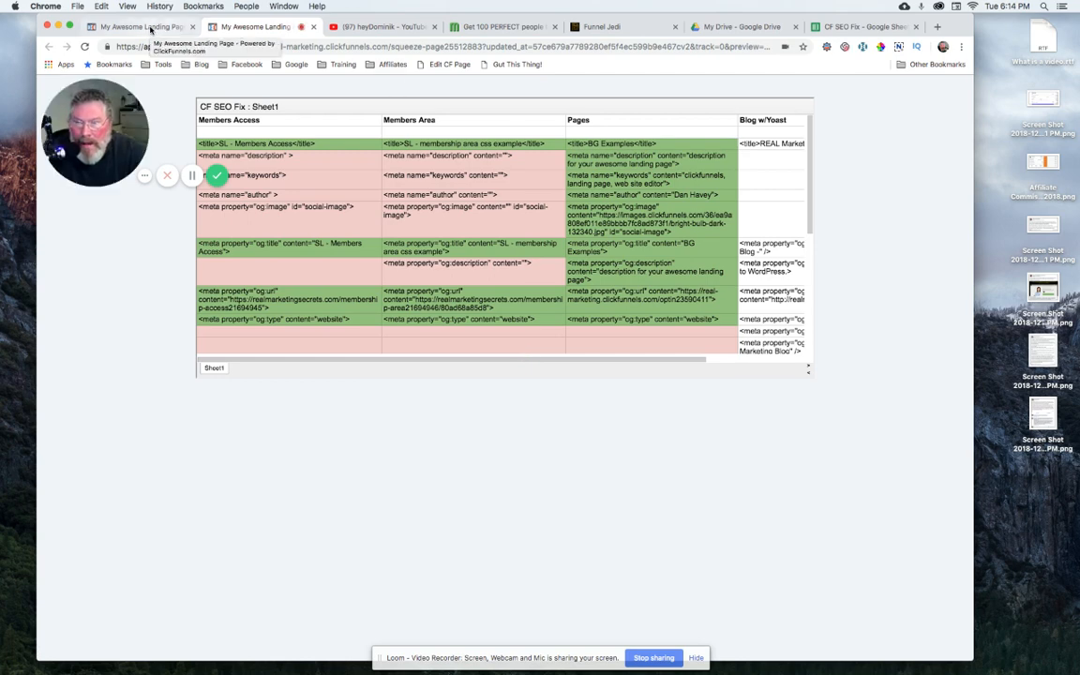
Change the embed code's width from 100% to 50%, then save the page.
{"action": "left_click", "coordinate": [127, 29]}
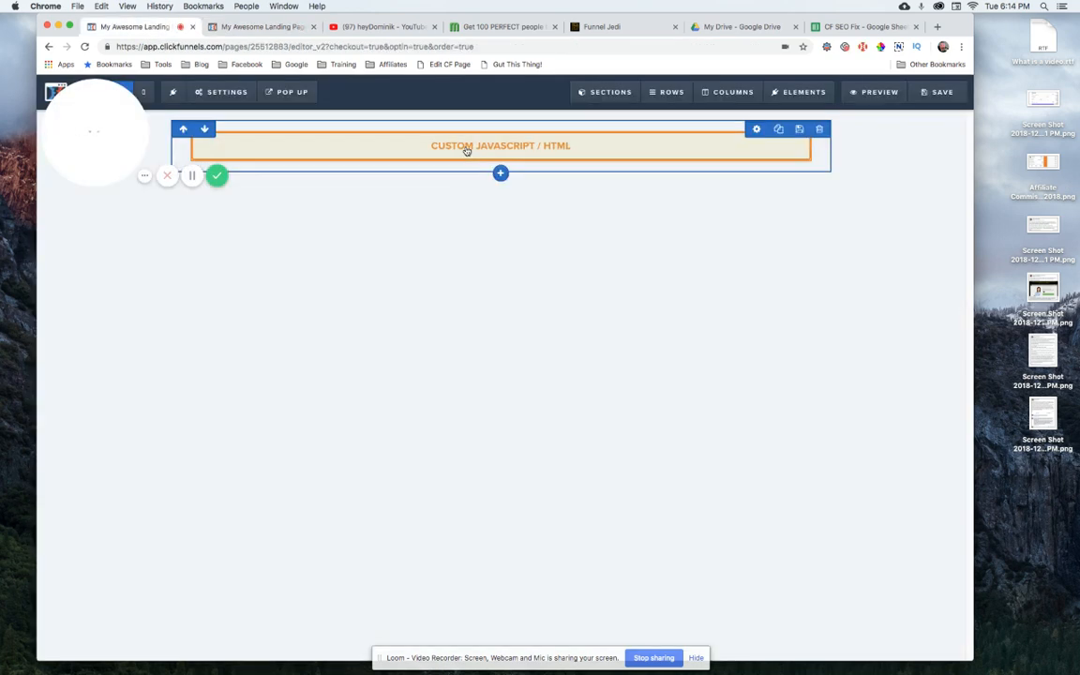
{"action": "left_click", "coordinate": [500, 146]}
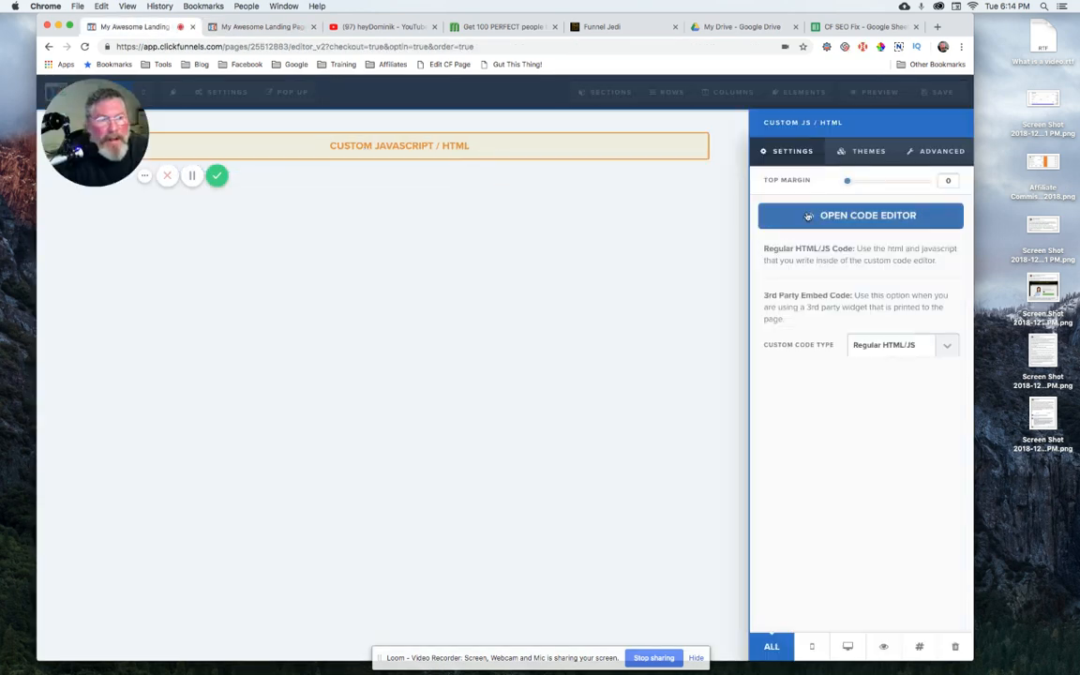
{"action": "left_click", "coordinate": [860, 216]}
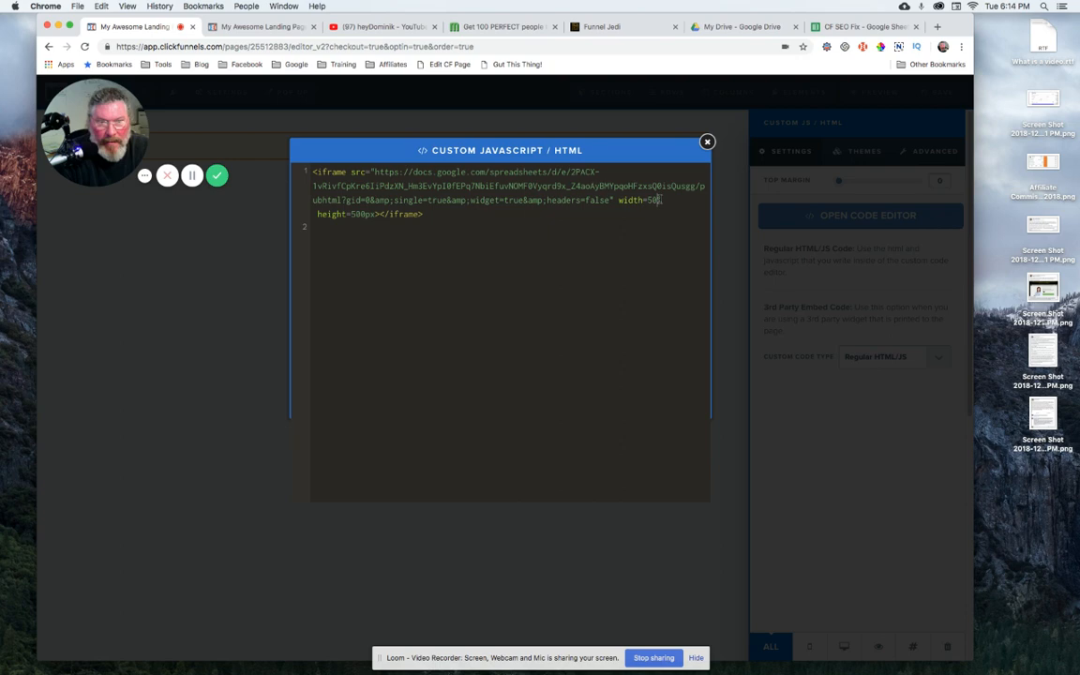
{"action": "left_click", "coordinate": [707, 142]}
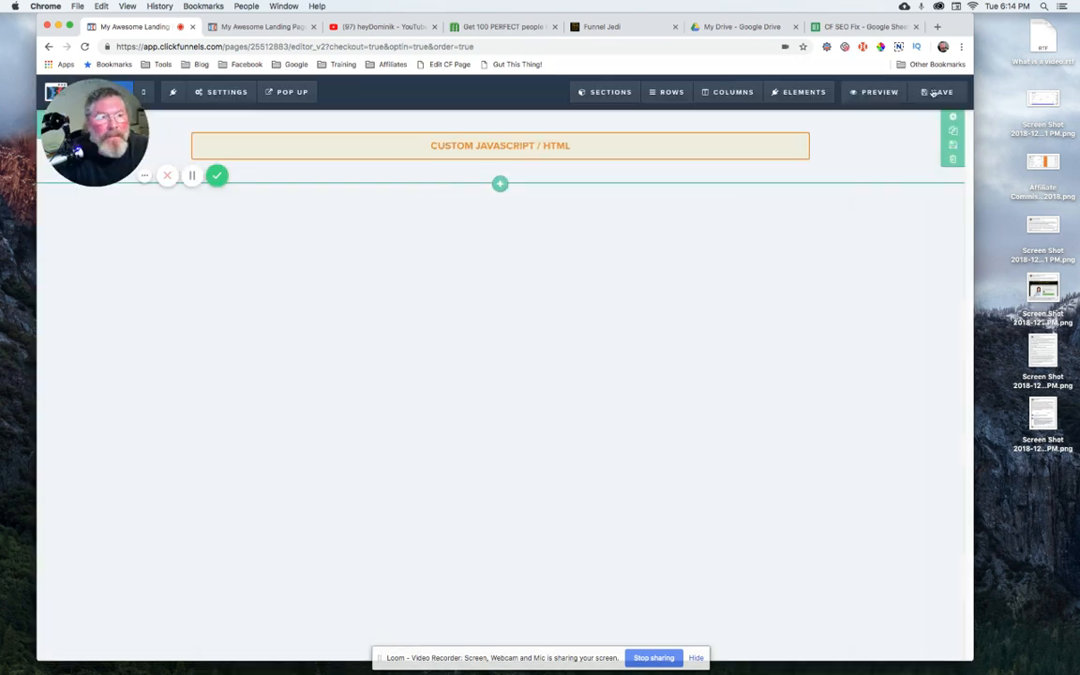
{"action": "left_click", "coordinate": [935, 92]}
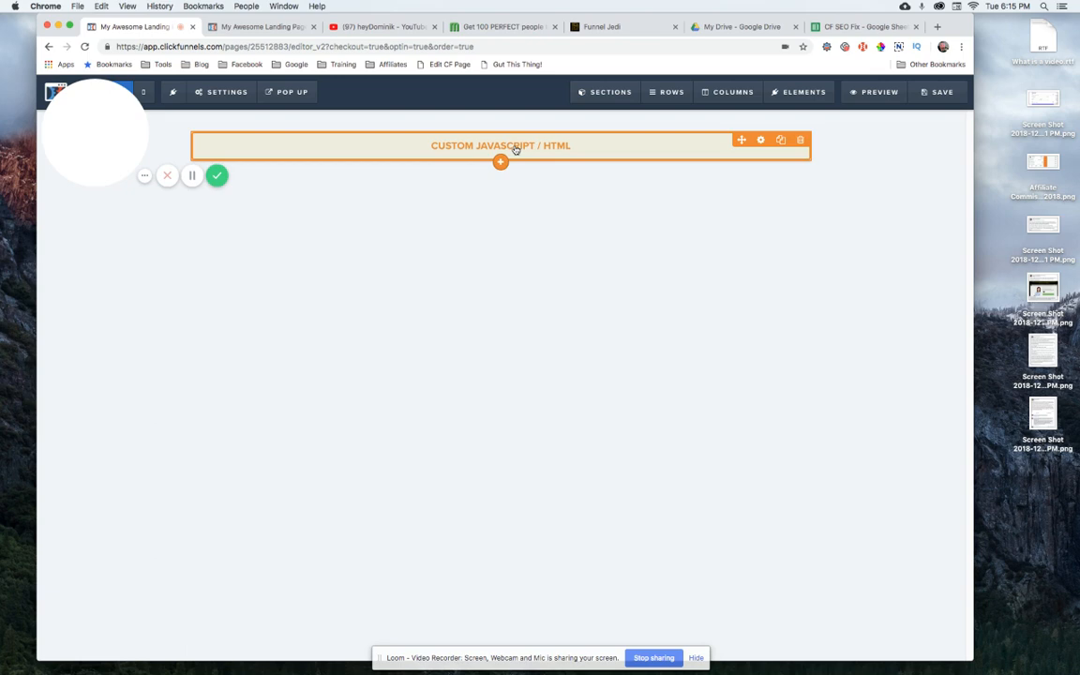
Type <style> and </style> tags on new lines below the iframe code.
{"action": "left_click", "coordinate": [500, 146]}
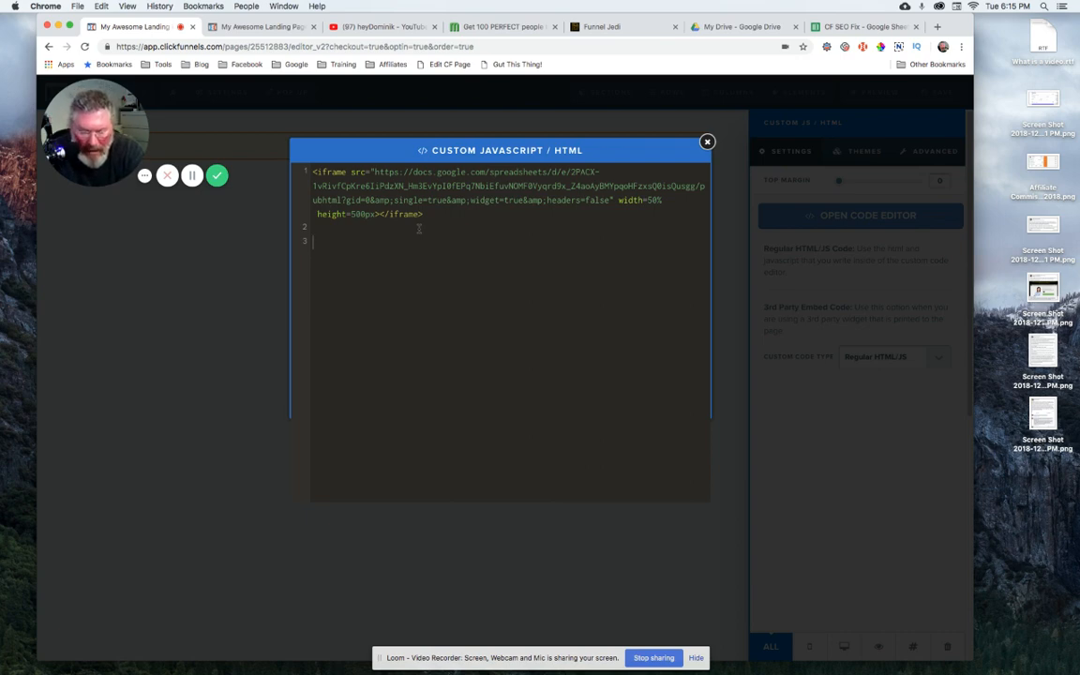
{"action": "type", "text": "<style"}
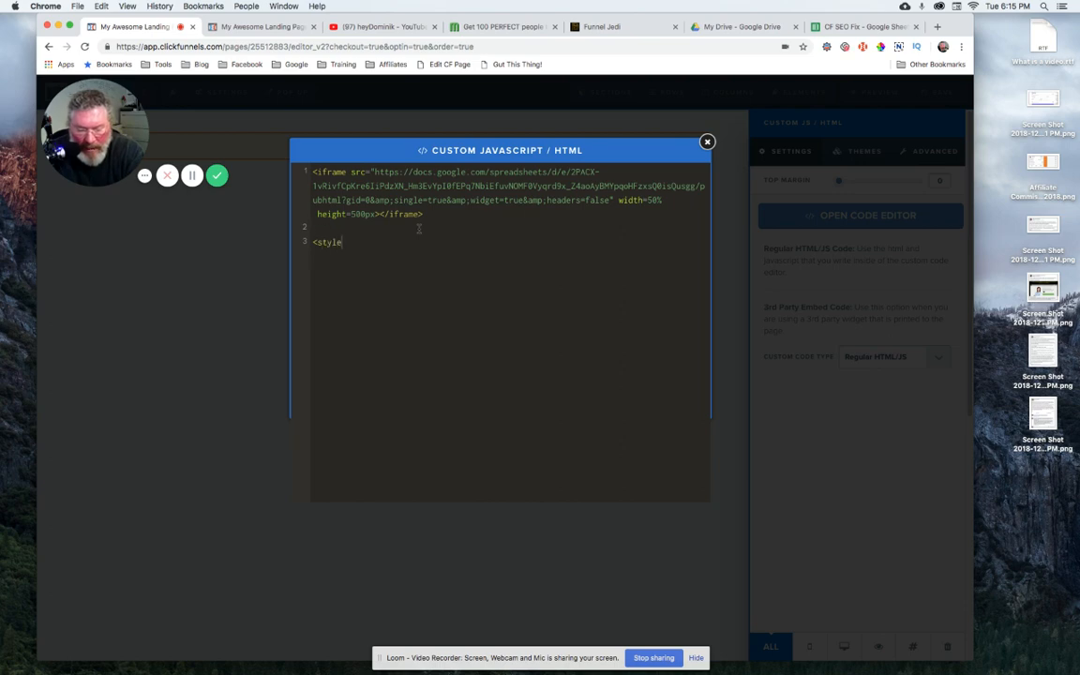
{"action": "key", "text": "Enter"}
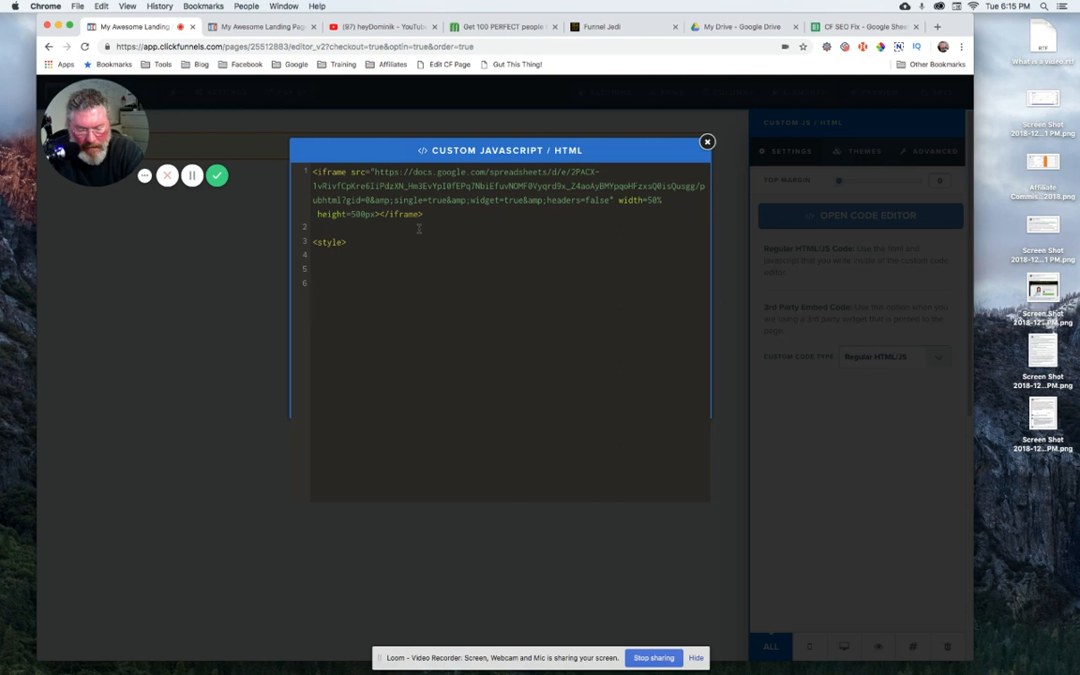
{"action": "type", "text": "</style>"}
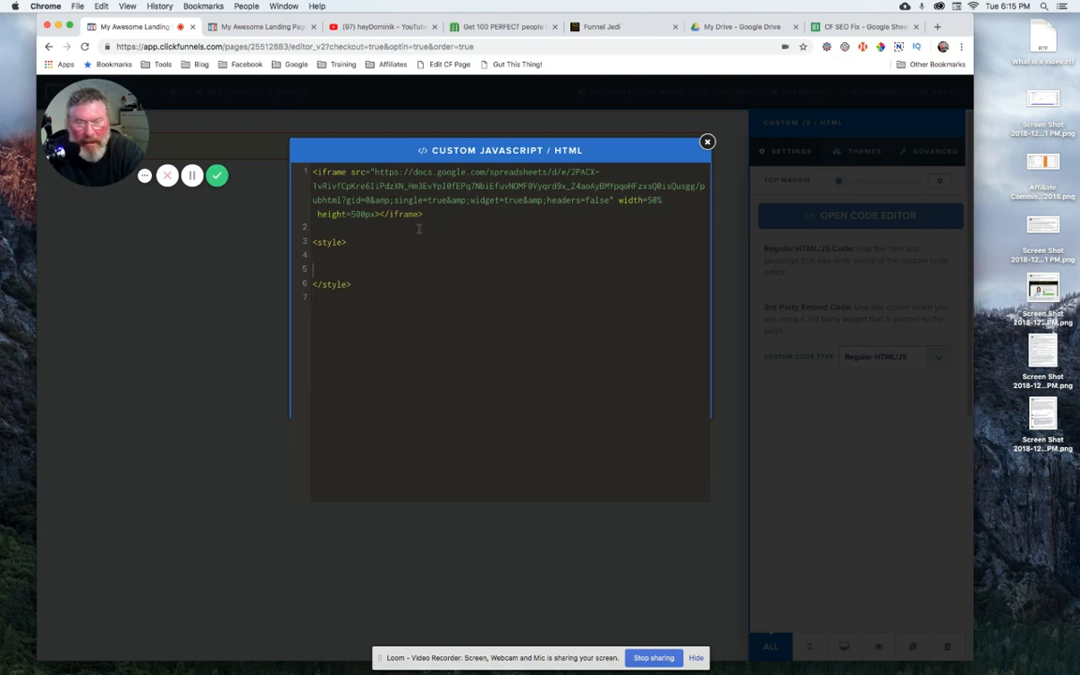
{"action": "left_click", "coordinate": [707, 142]}
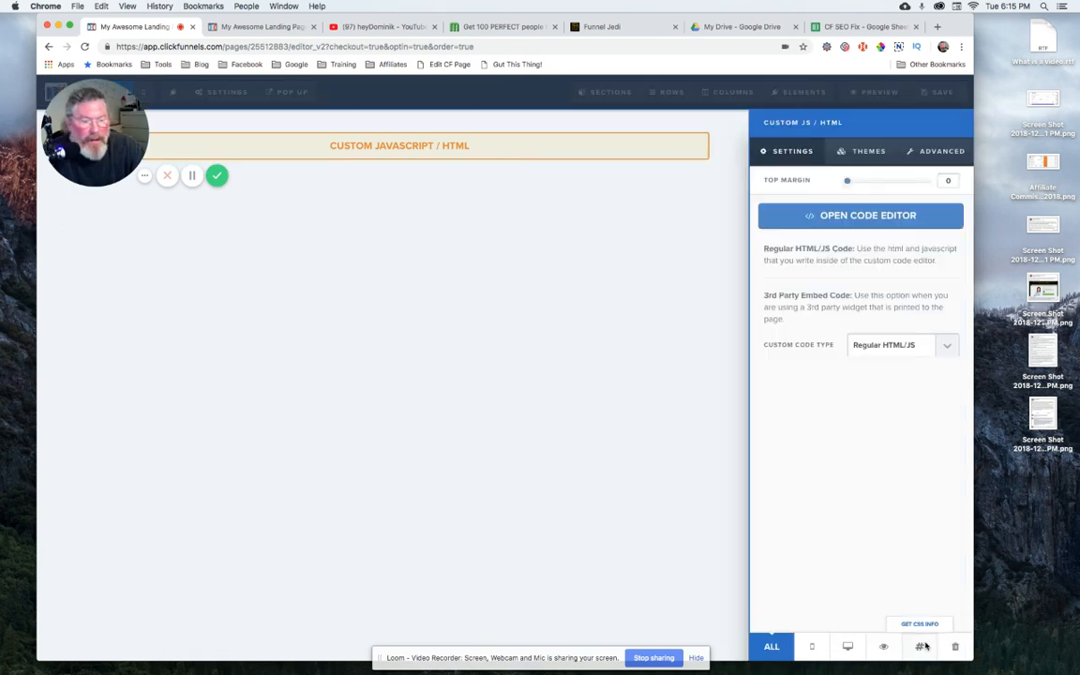
Copy the element's CSS ID and write a #tmp_customjs-83379 { text-align rule inside the style tags.
{"action": "left_click", "coordinate": [919, 624]}
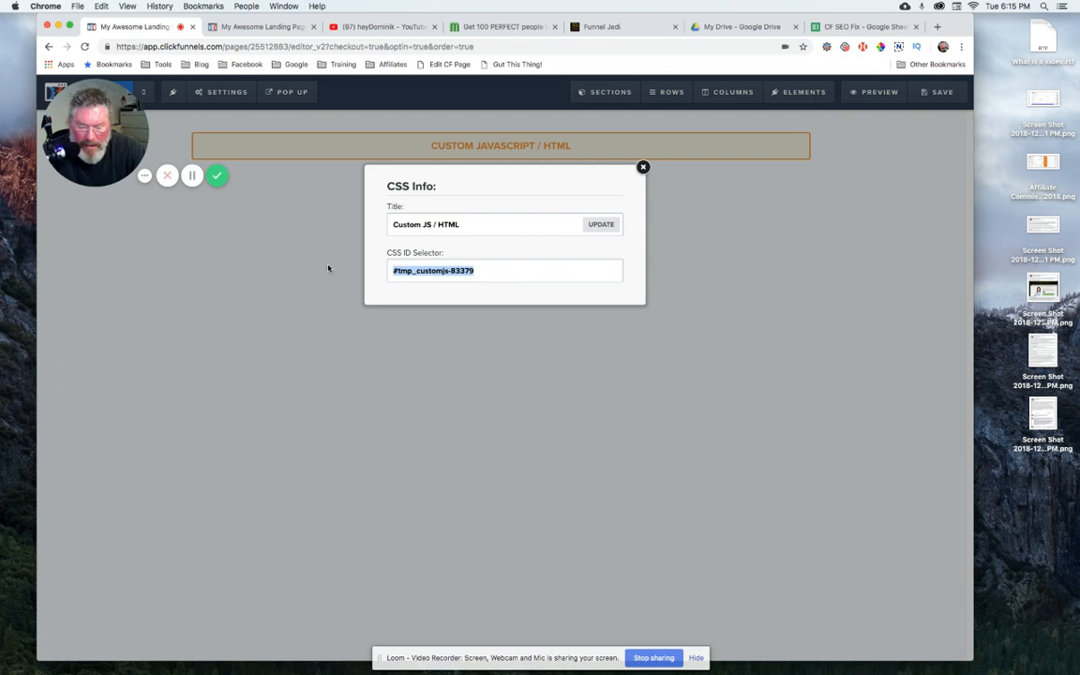
{"action": "left_click", "coordinate": [643, 167]}
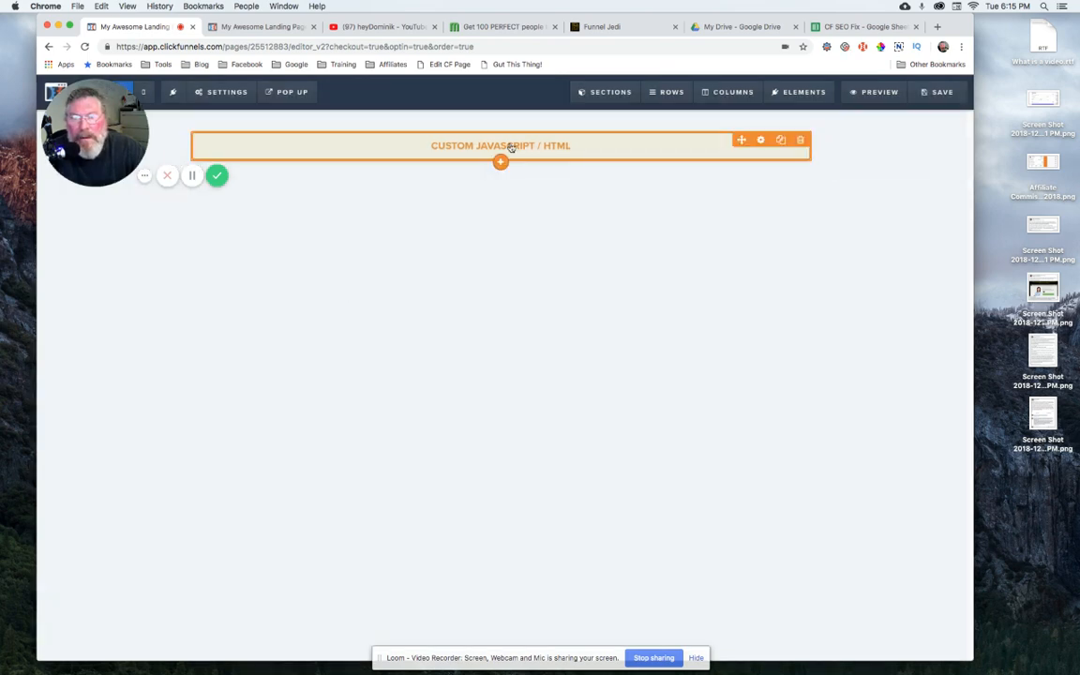
{"action": "left_click", "coordinate": [501, 145]}
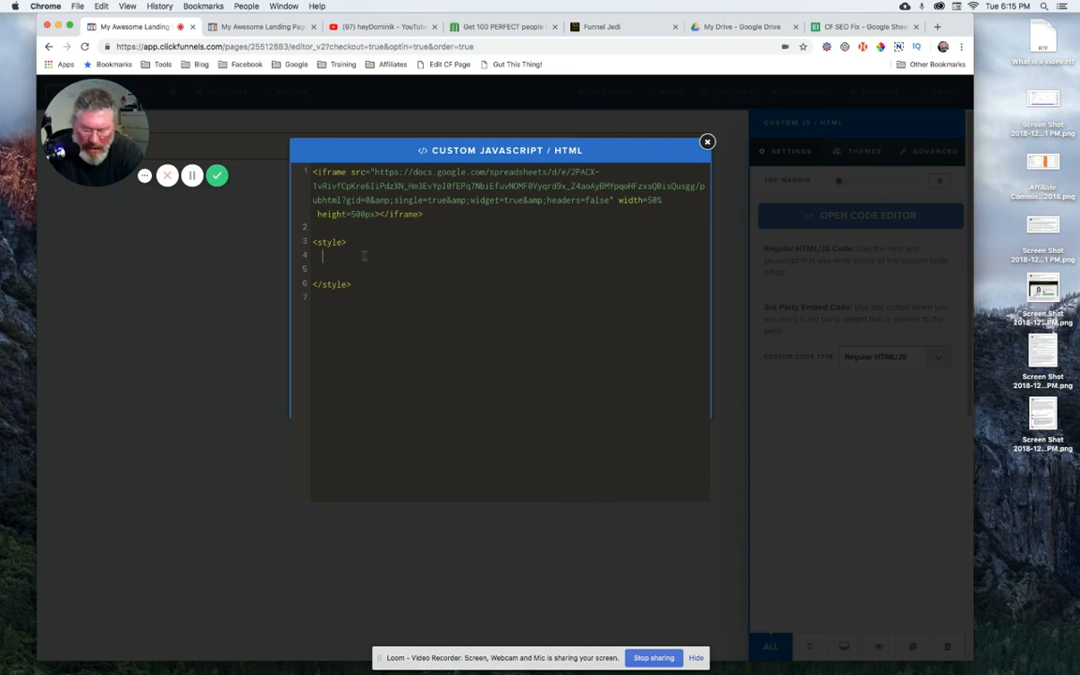
{"action": "type", "text": "#tmp_custpmjs-83379"}
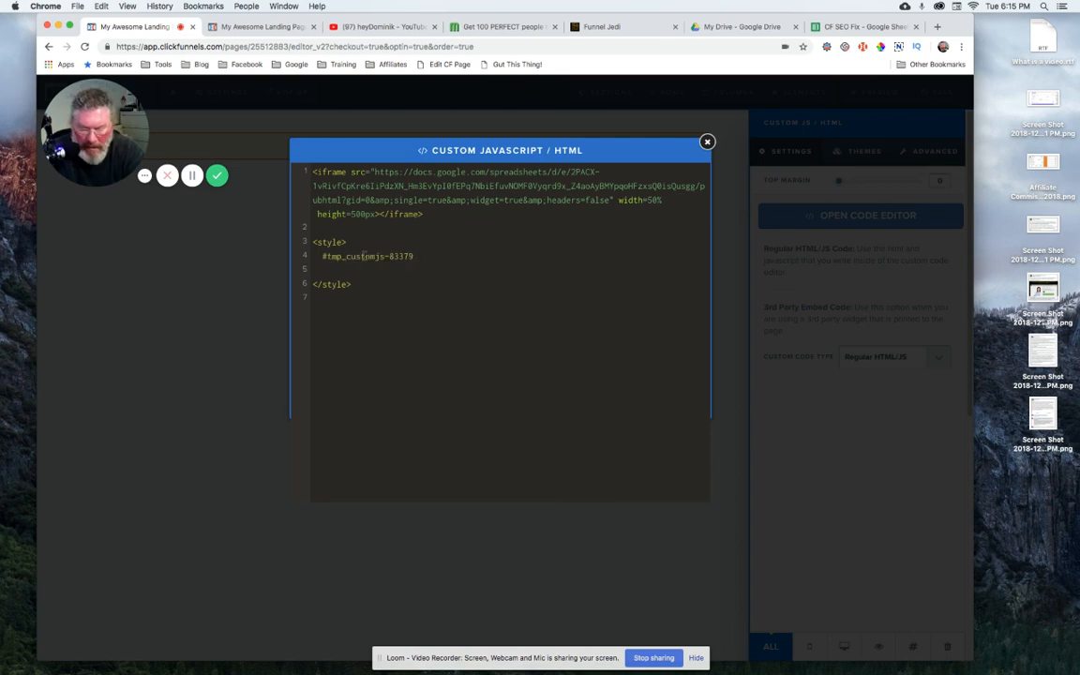
{"action": "type", "text": "{"}
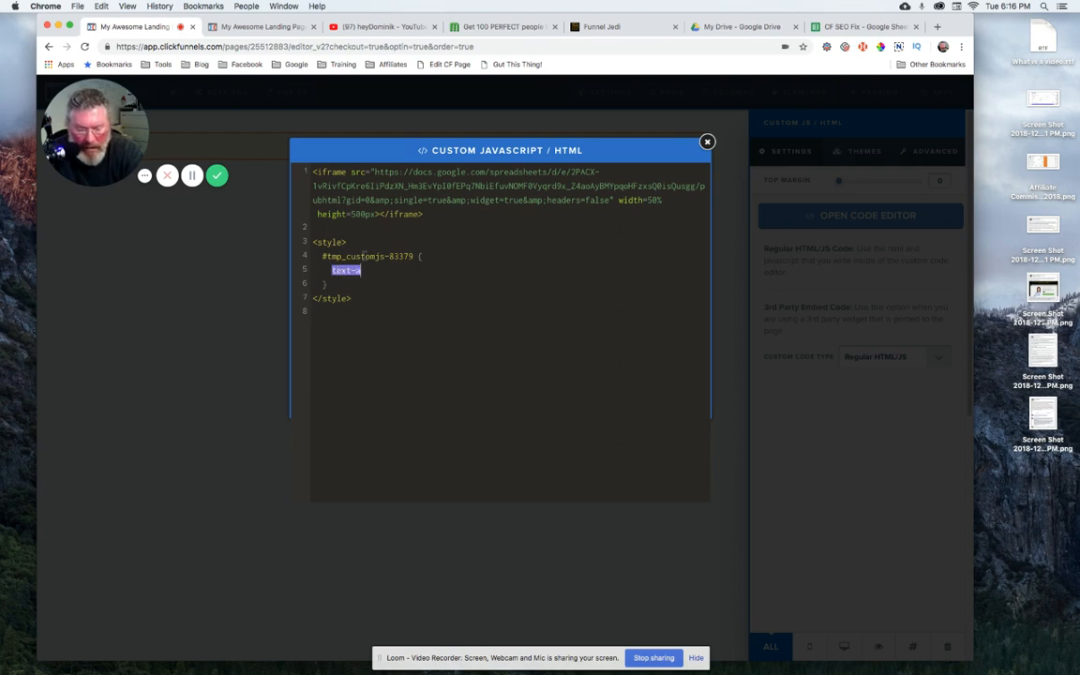
{"action": "type", "text": "text-align: center;"}
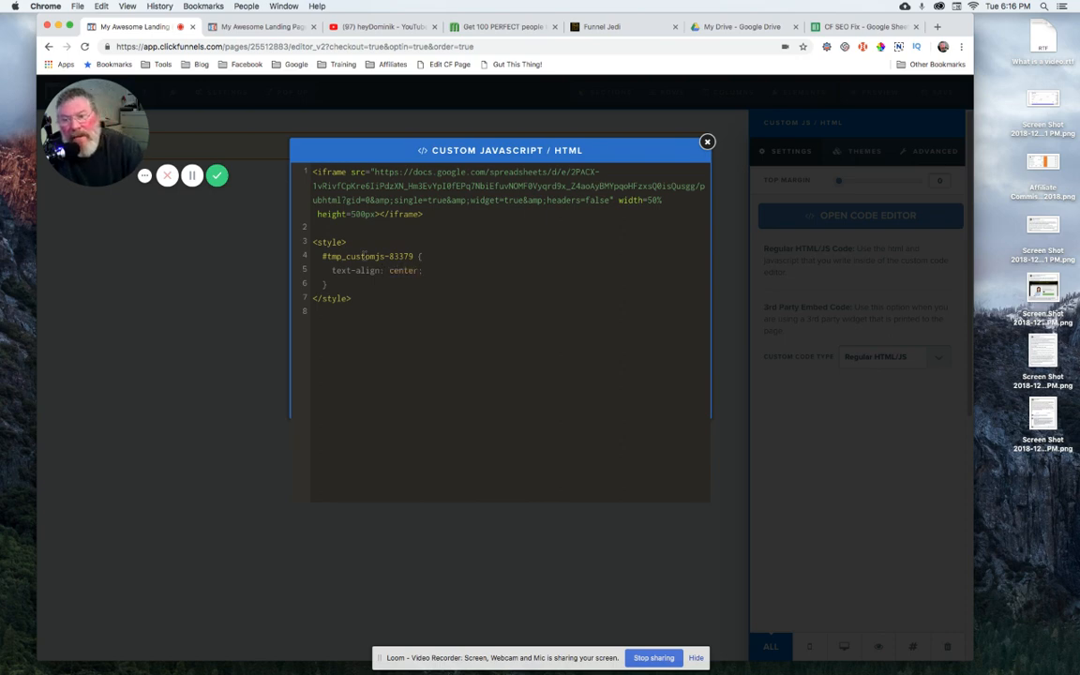
{"action": "mouse_move", "coordinate": [727, 283]}
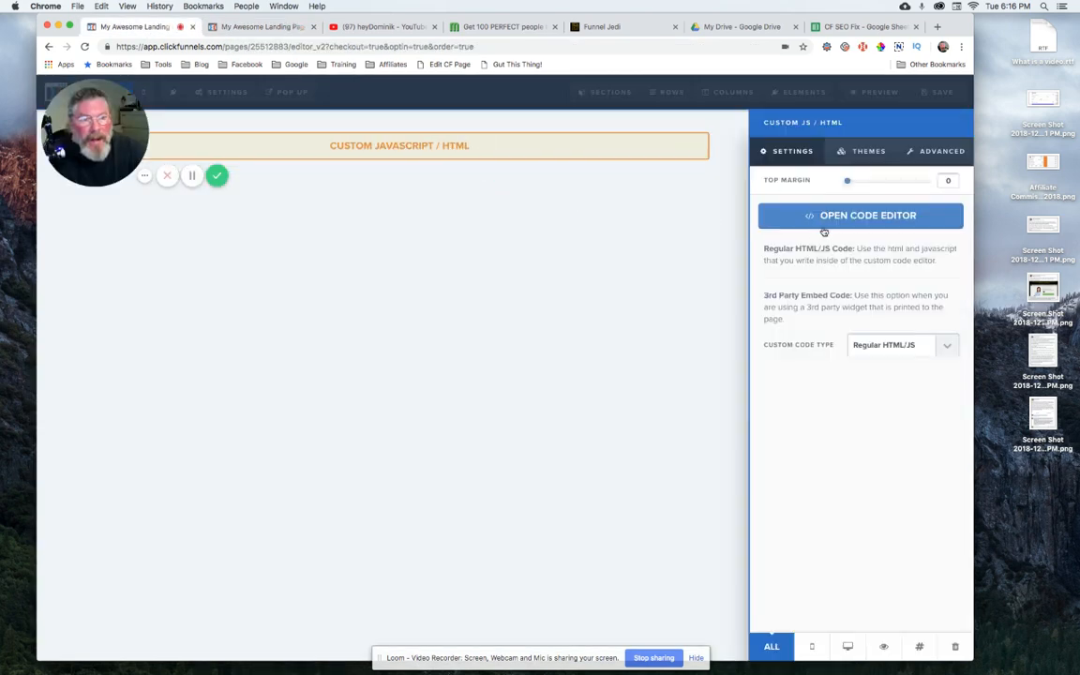
{"action": "left_click", "coordinate": [861, 215]}
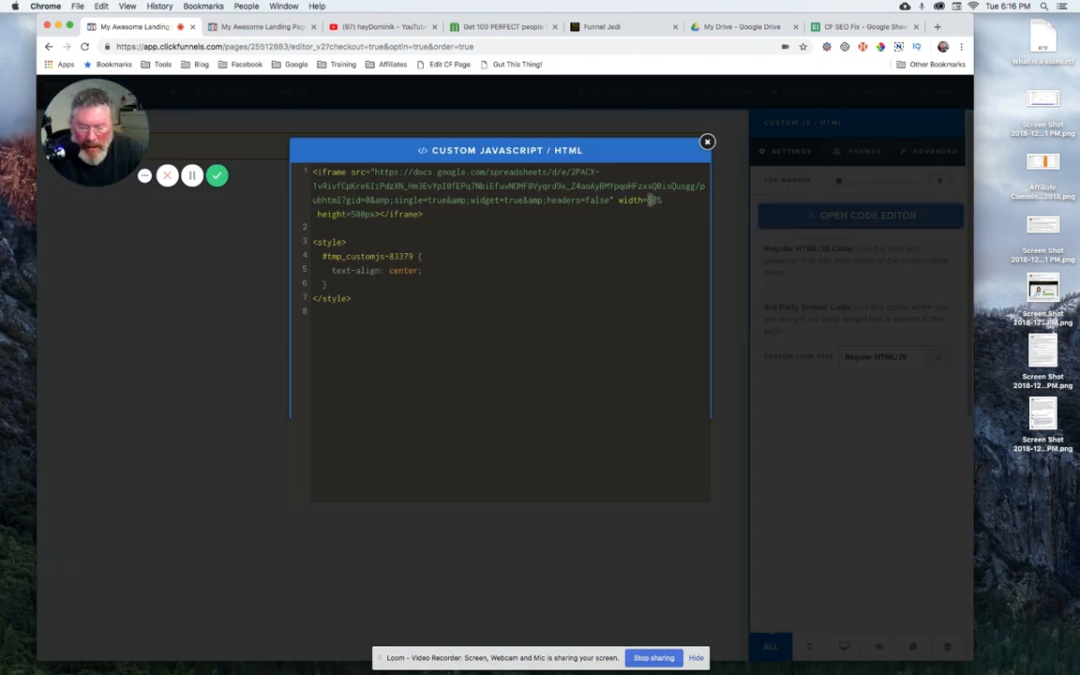
{"action": "type", "text": "100%"}
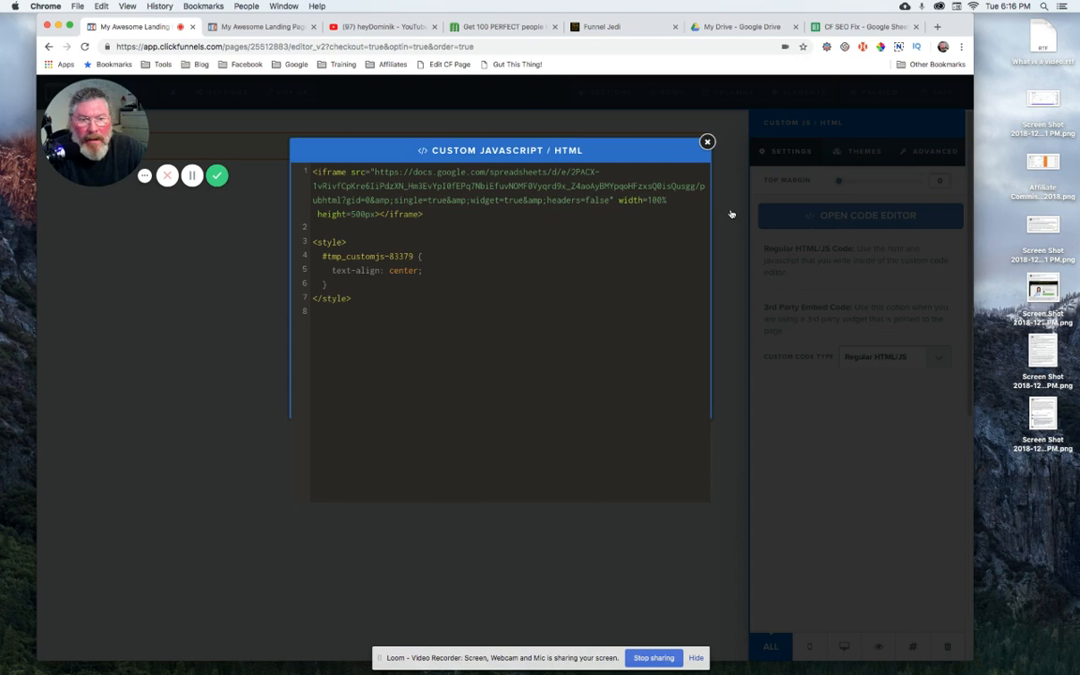
{"action": "left_click", "coordinate": [707, 142]}
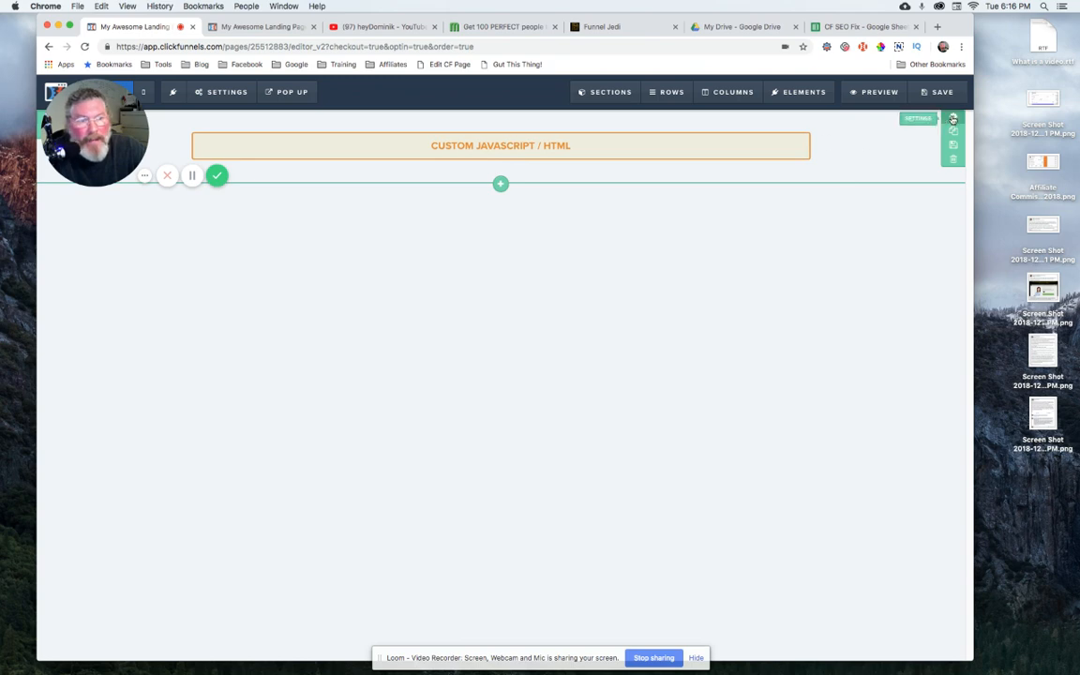
{"action": "left_click", "coordinate": [955, 119]}
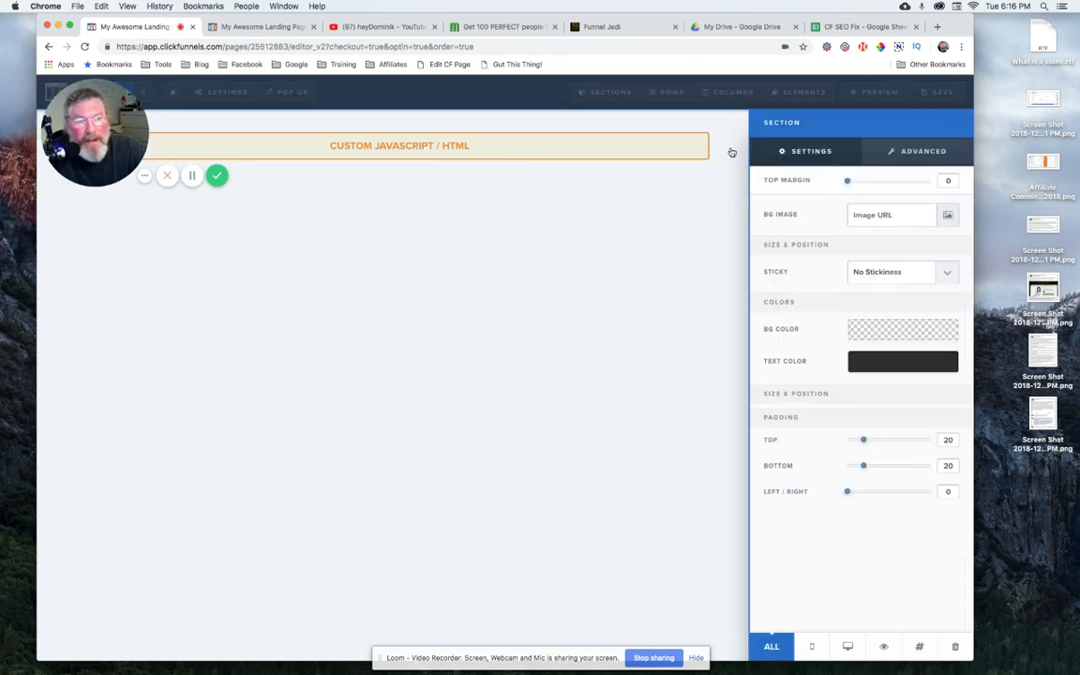
{"action": "mouse_move", "coordinate": [674, 142]}
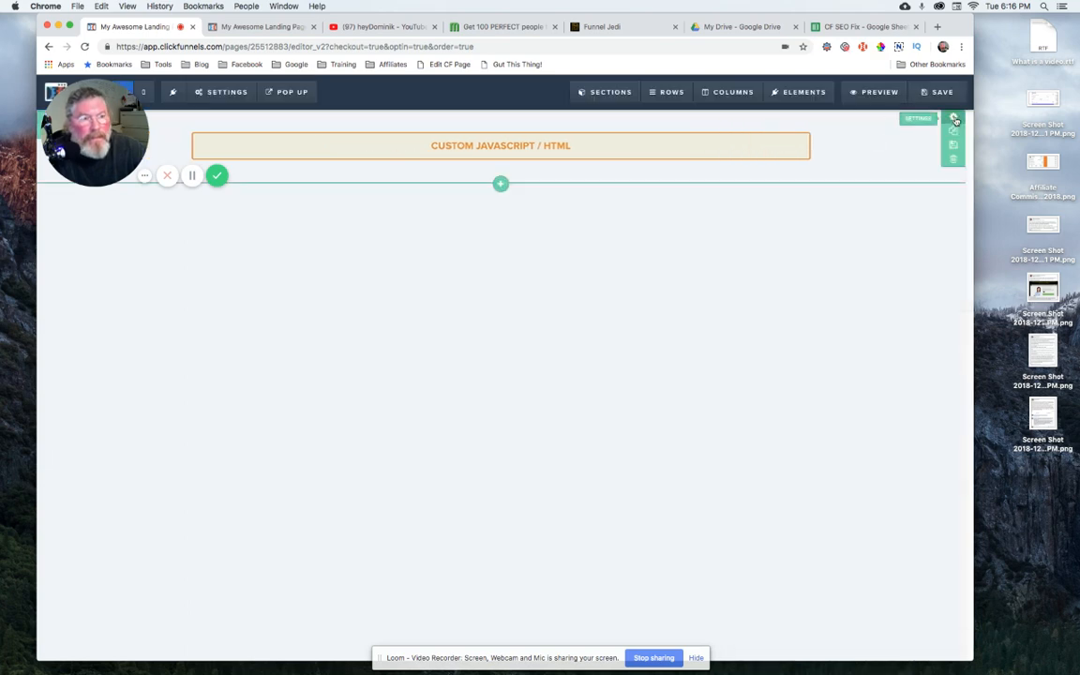
{"action": "left_click", "coordinate": [953, 120]}
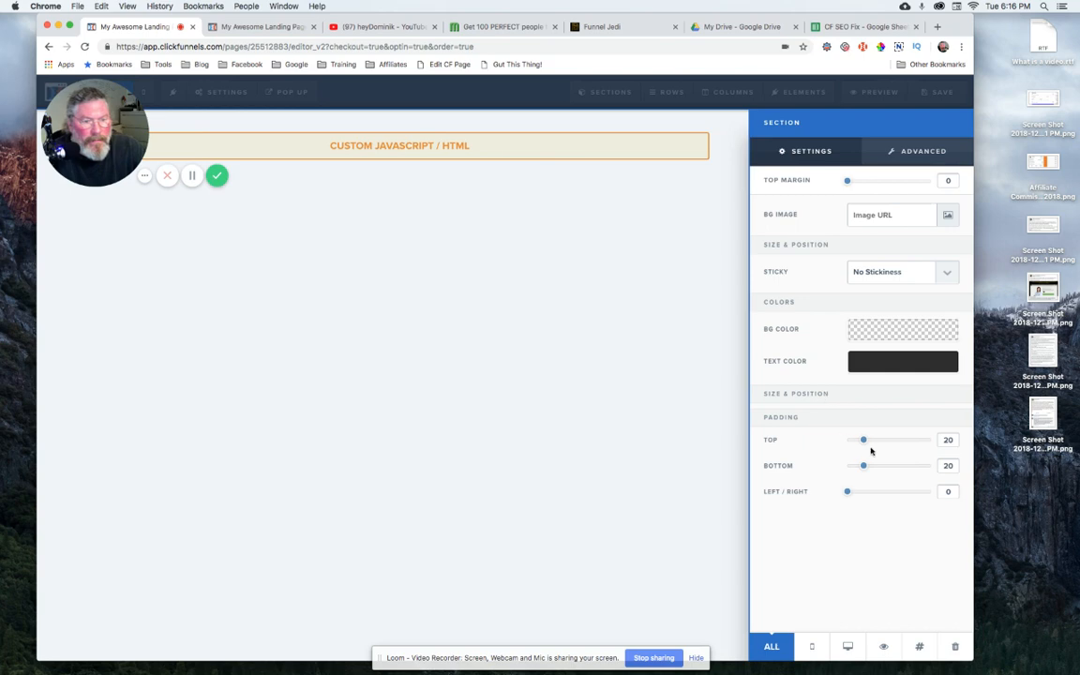
{"action": "left_click_drag", "start_coordinate": [848, 491], "coordinate": [904, 492]}
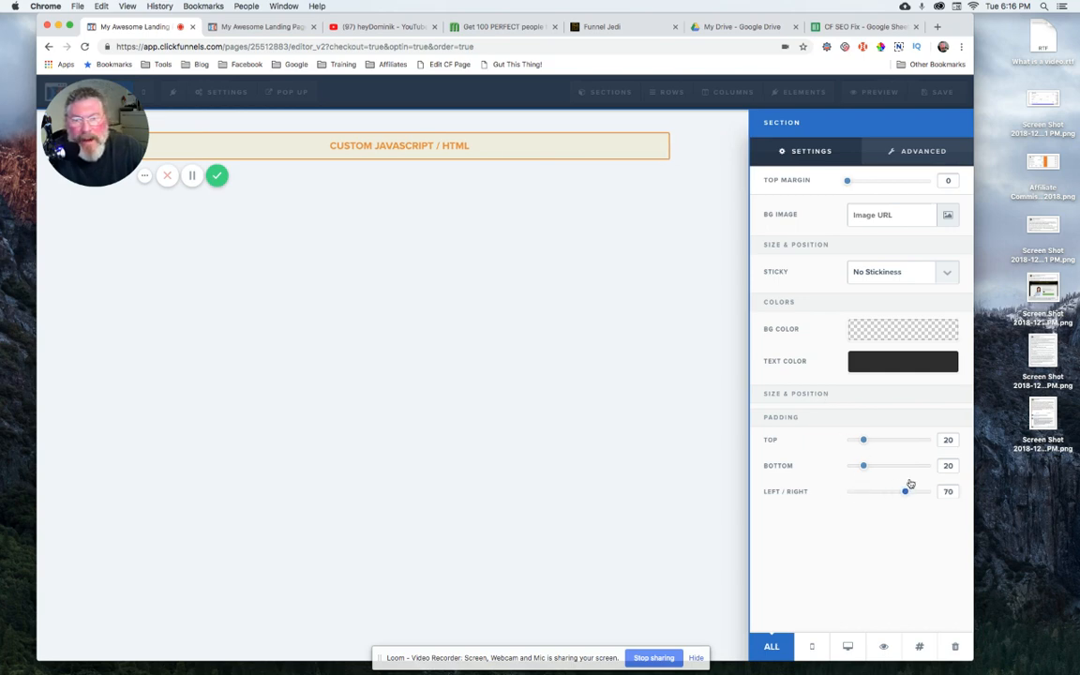
{"action": "left_click_drag", "start_coordinate": [905, 492], "coordinate": [849, 492]}
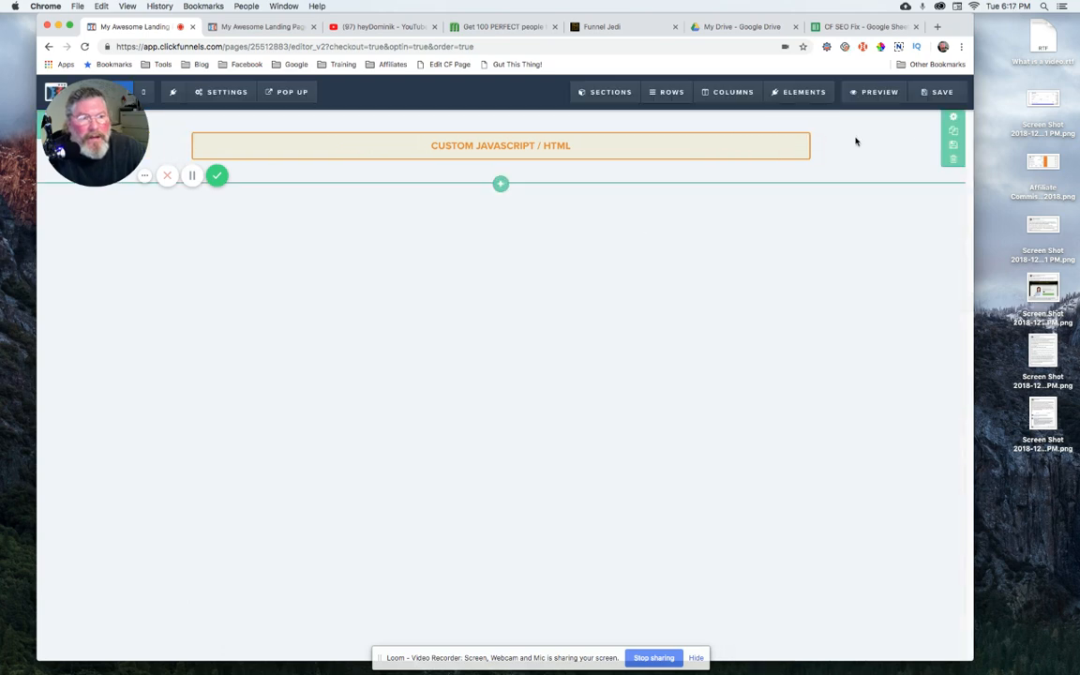
{"action": "mouse_move", "coordinate": [953, 122]}
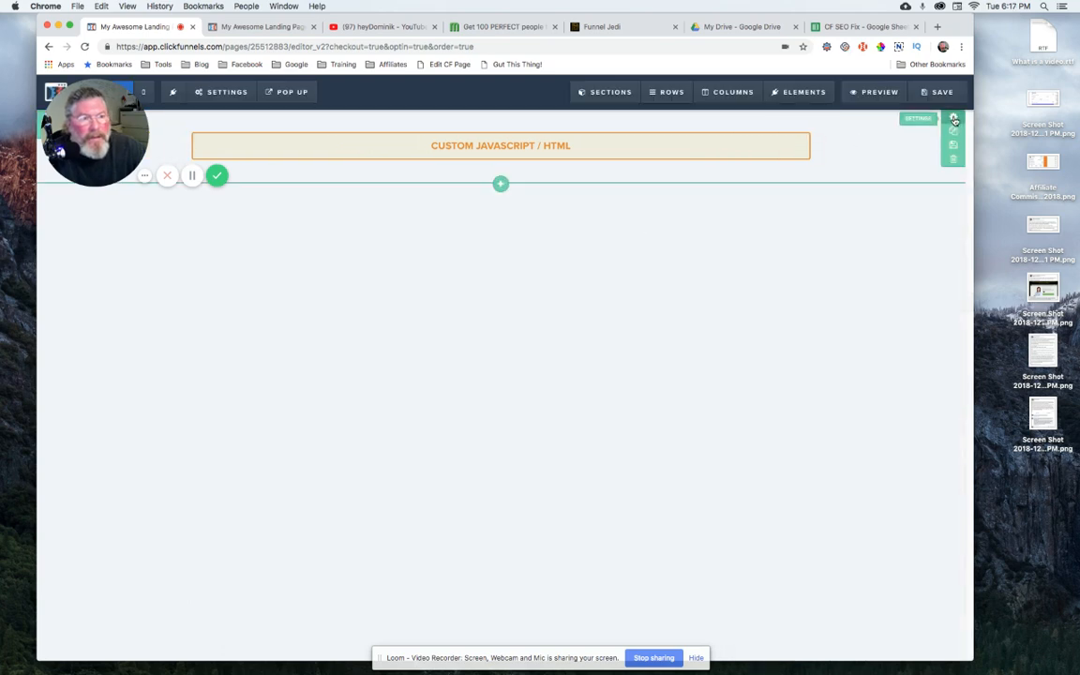
{"action": "left_click", "coordinate": [954, 120]}
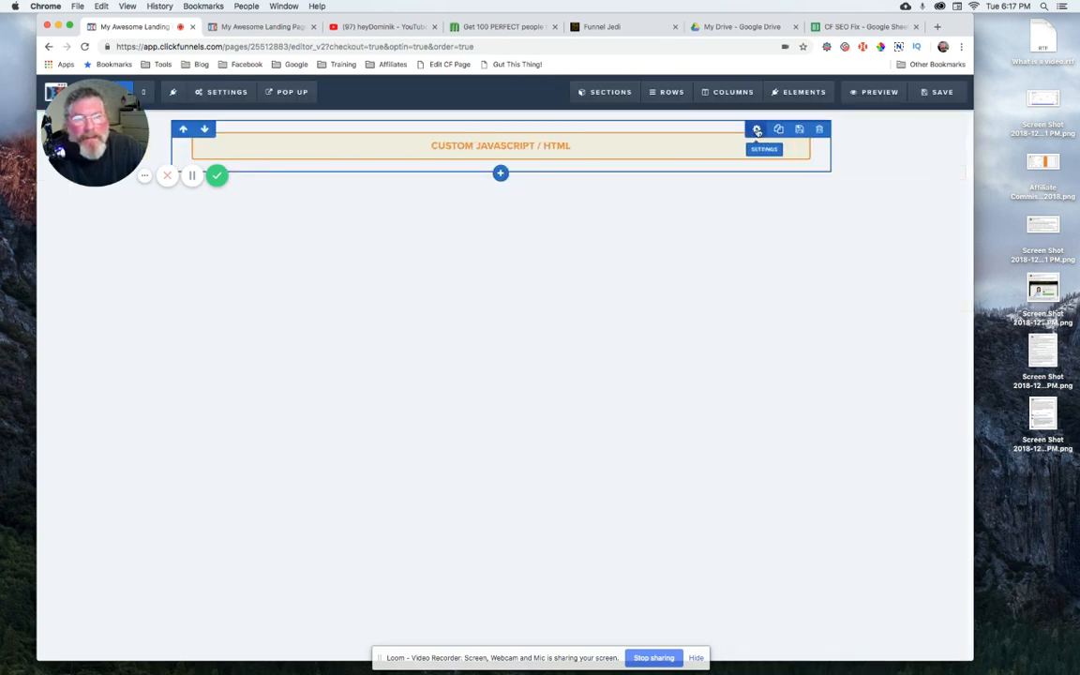
Adjust the row's left/right padding sliders, then lower the column's side padding.
{"action": "left_click", "coordinate": [757, 129]}
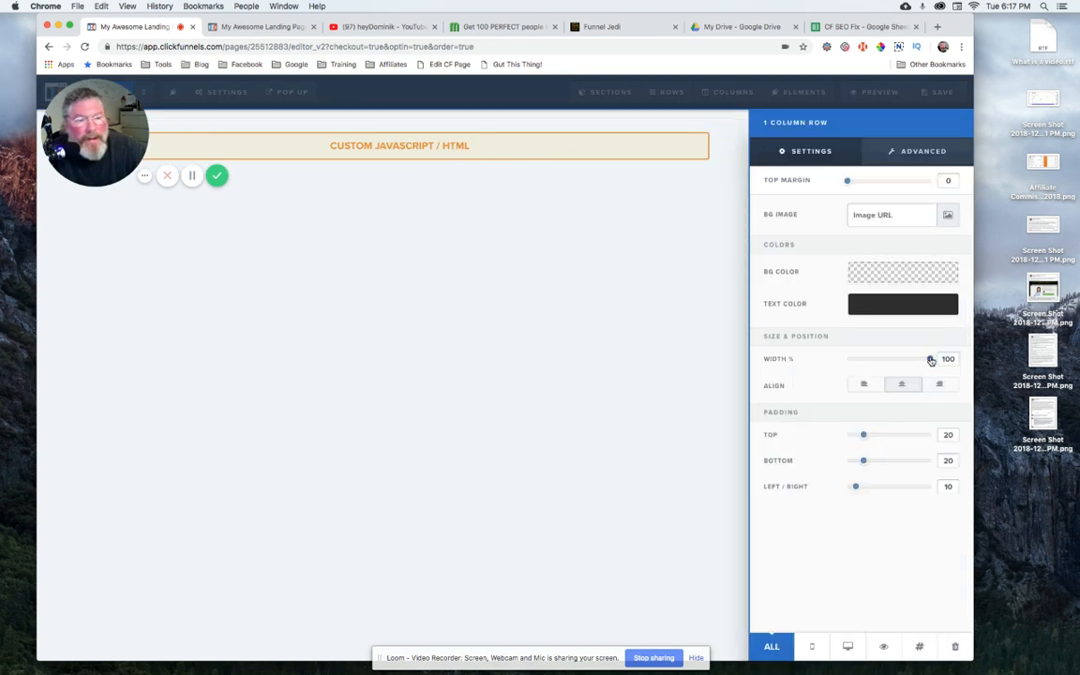
{"action": "left_click_drag", "start_coordinate": [930, 359], "coordinate": [891, 359]}
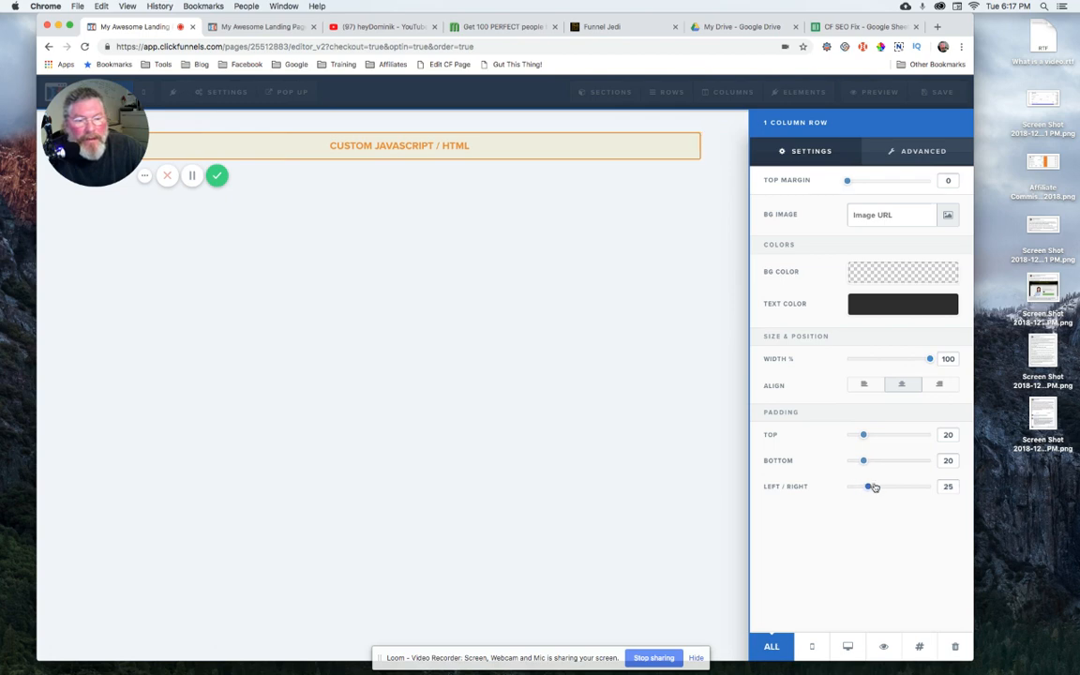
{"action": "left_click_drag", "start_coordinate": [869, 486], "coordinate": [859, 486]}
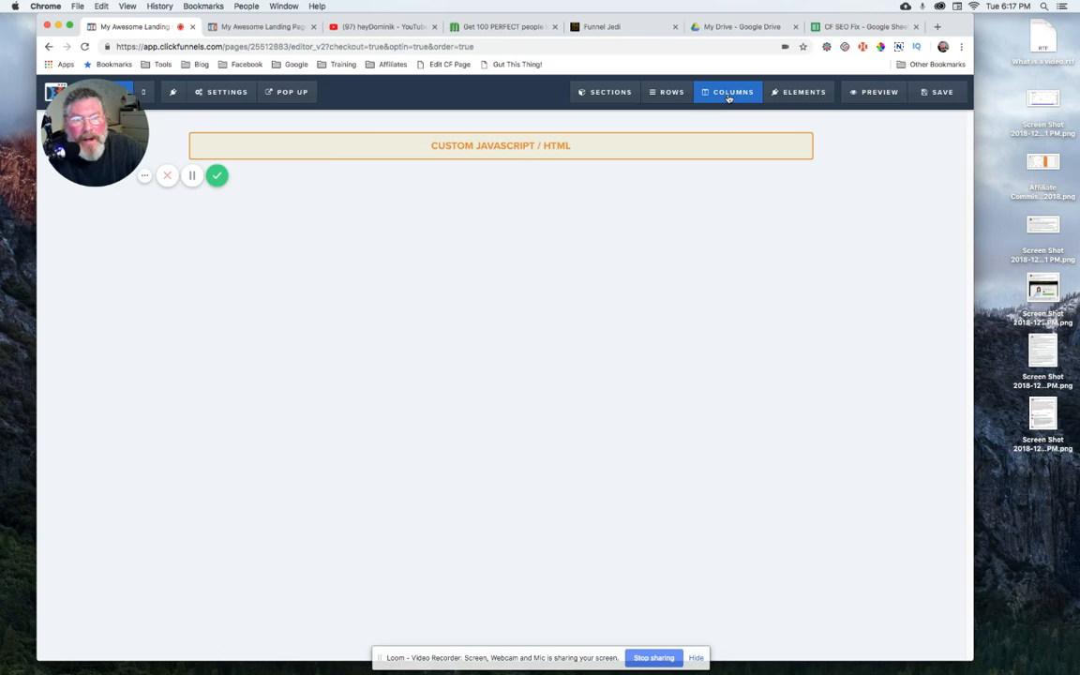
{"action": "left_click", "coordinate": [728, 91]}
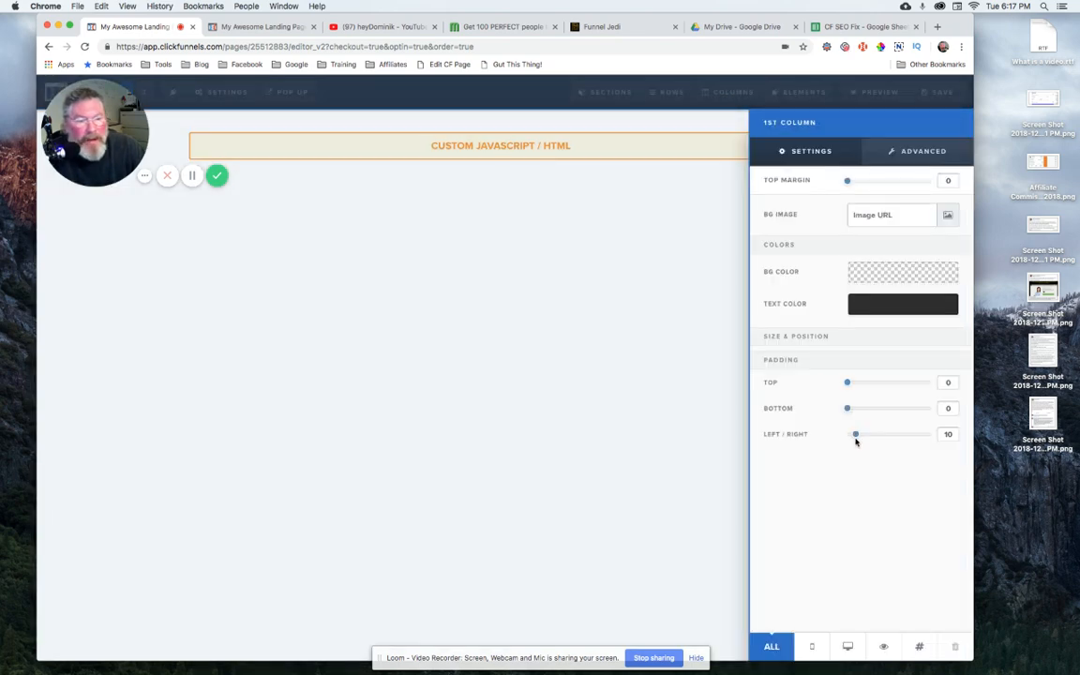
{"action": "left_click_drag", "start_coordinate": [854, 434], "coordinate": [846, 433]}
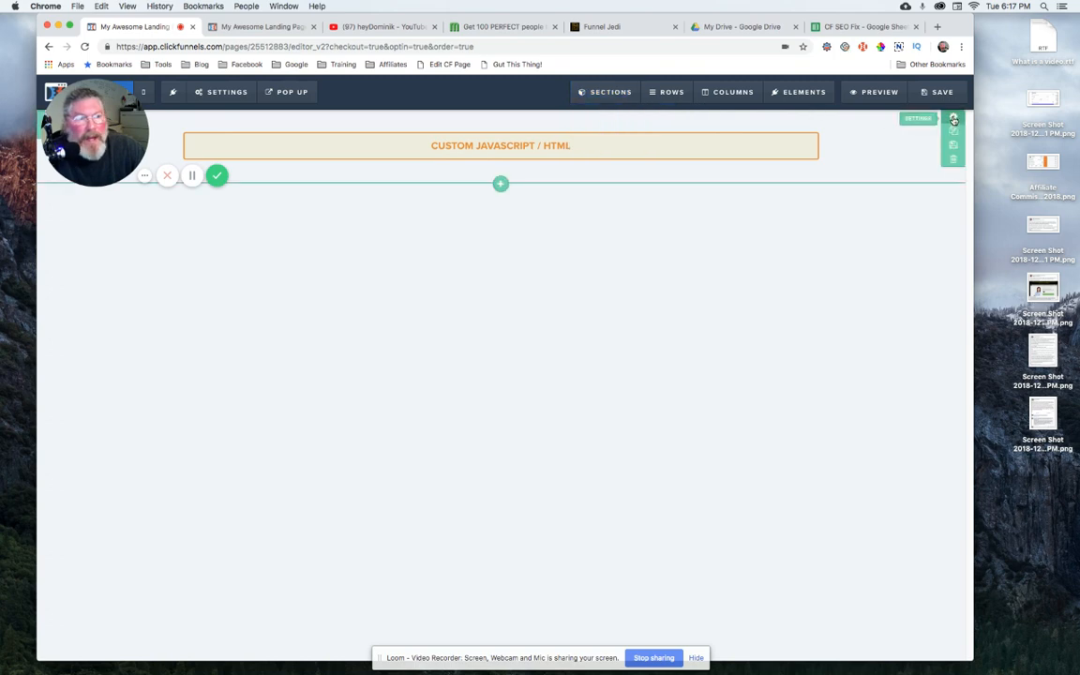
Add a Small section below with a 1-column row for the Custom JS/HTML element.
{"action": "left_click", "coordinate": [955, 118]}
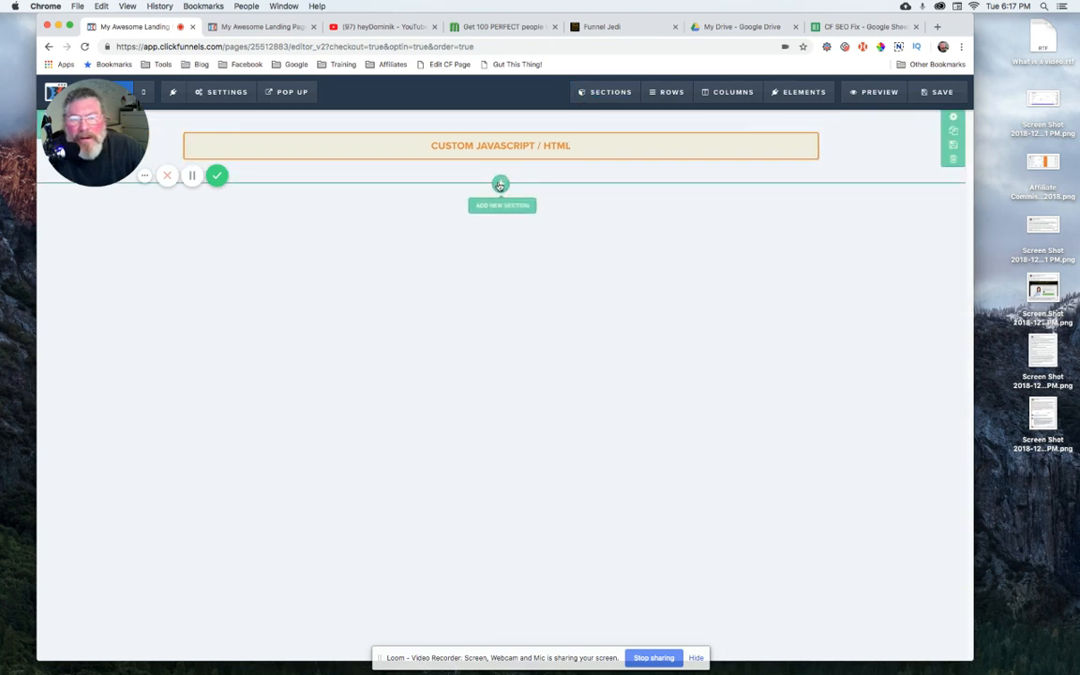
{"action": "left_click", "coordinate": [501, 184]}
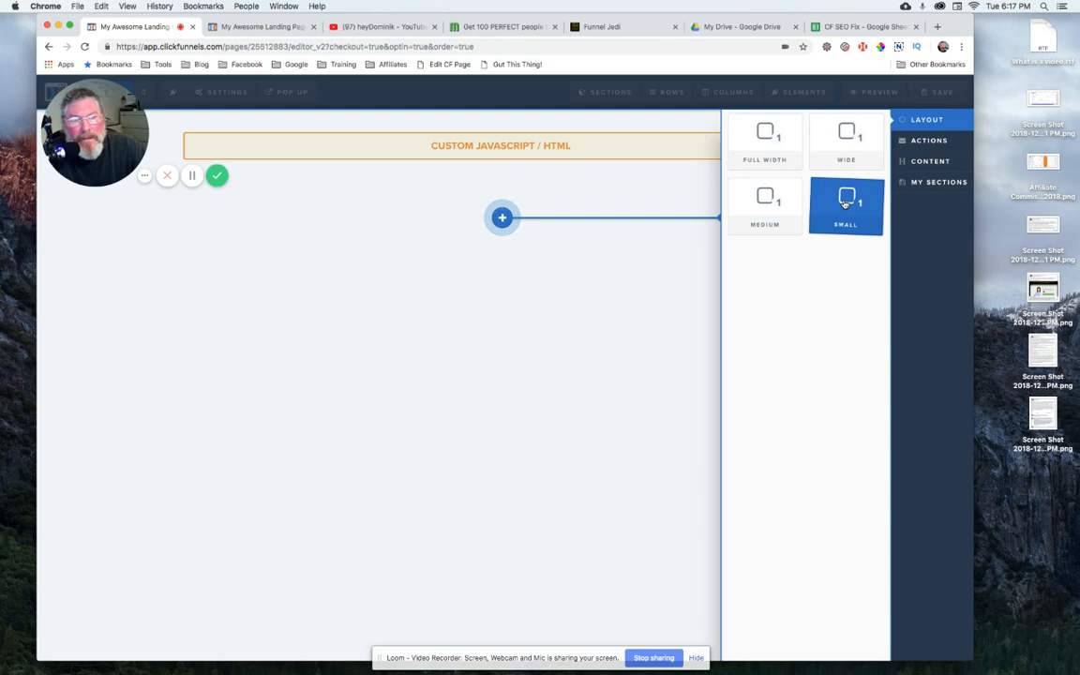
{"action": "left_click", "coordinate": [846, 204]}
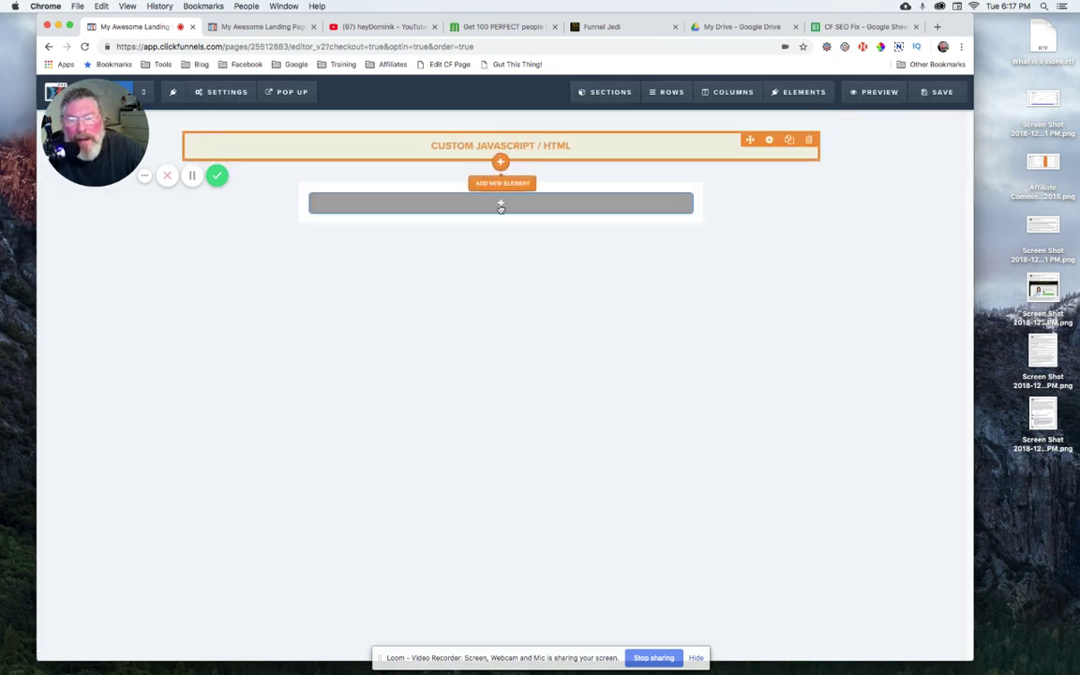
{"action": "left_click", "coordinate": [501, 145]}
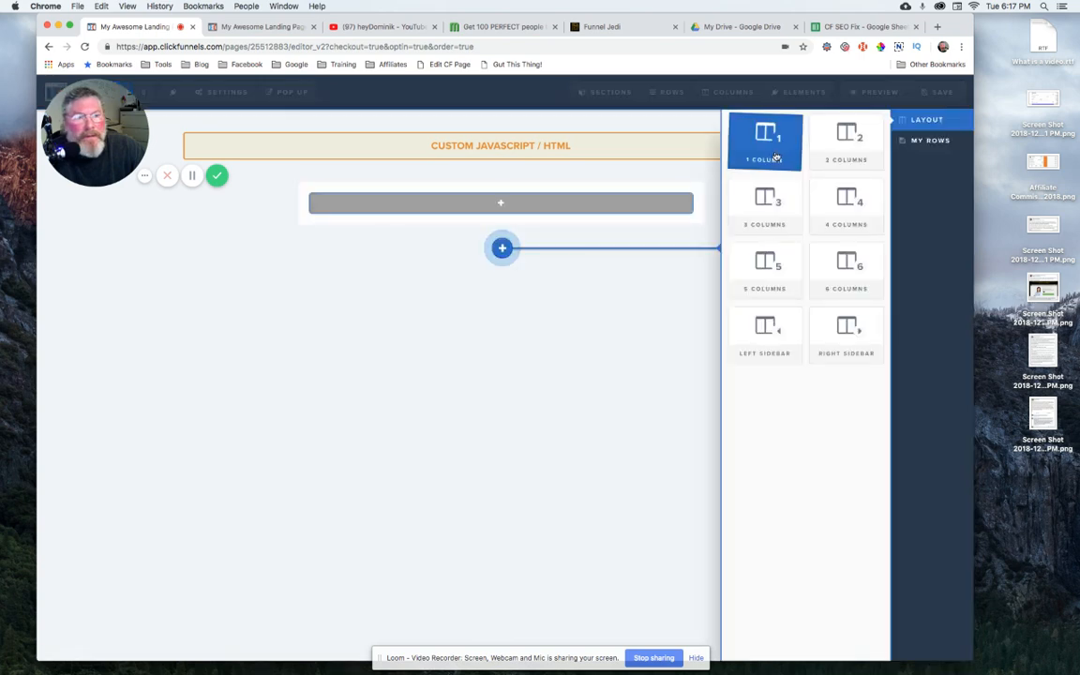
{"action": "left_click", "coordinate": [765, 141]}
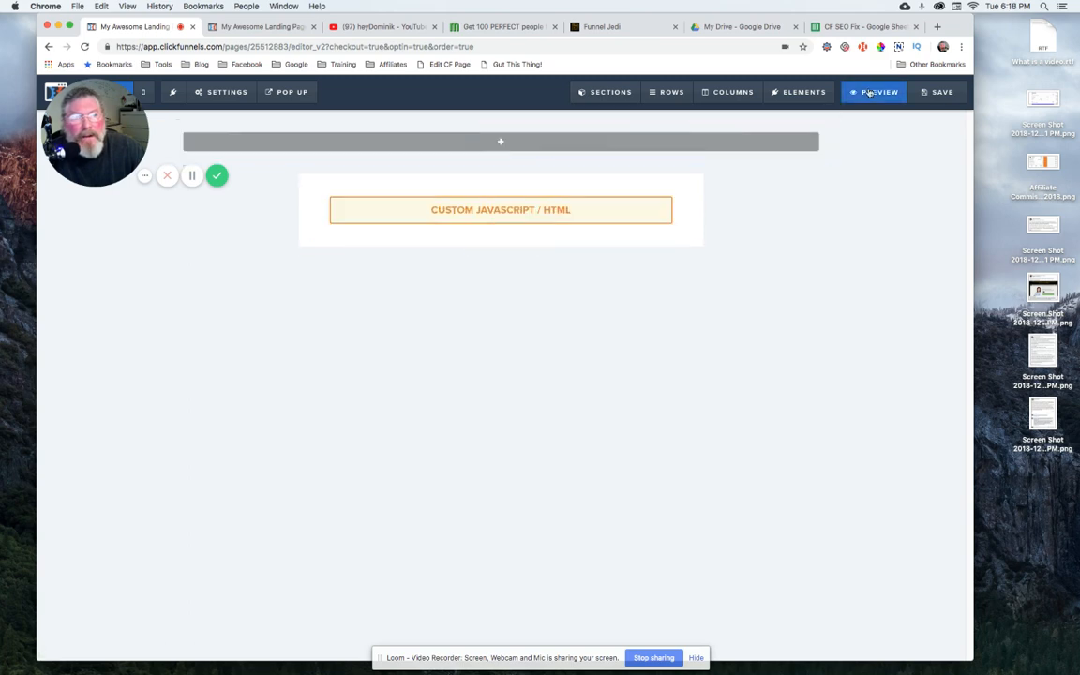
Save the page with the narrower custom HTML element and launch Preview.
{"action": "left_click", "coordinate": [939, 92]}
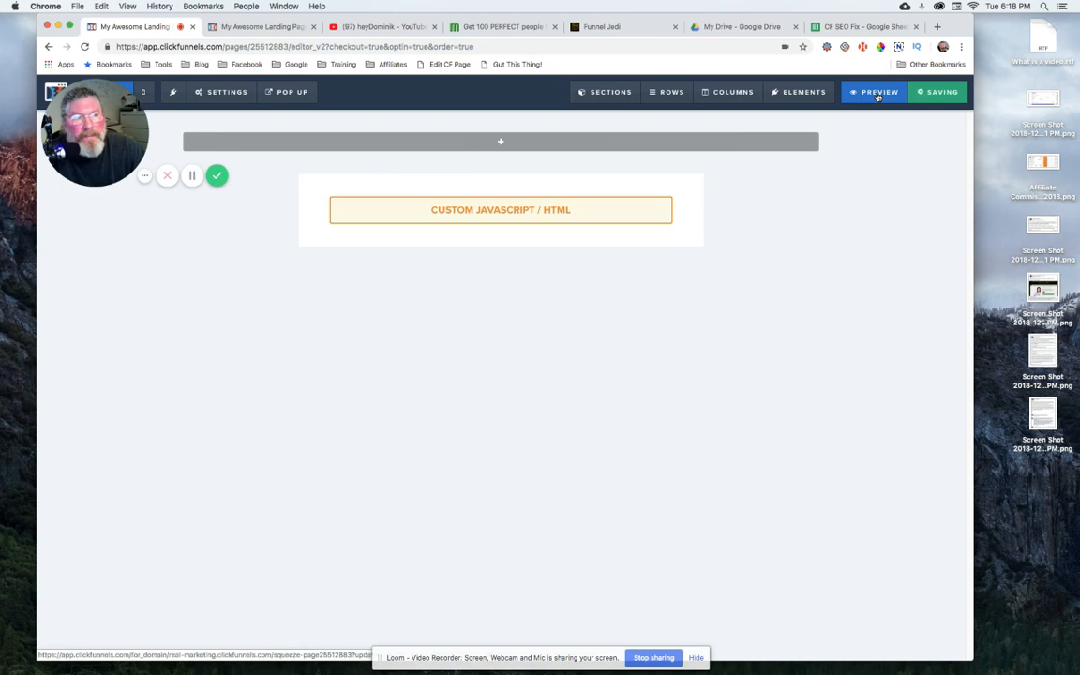
{"action": "left_click", "coordinate": [876, 92]}
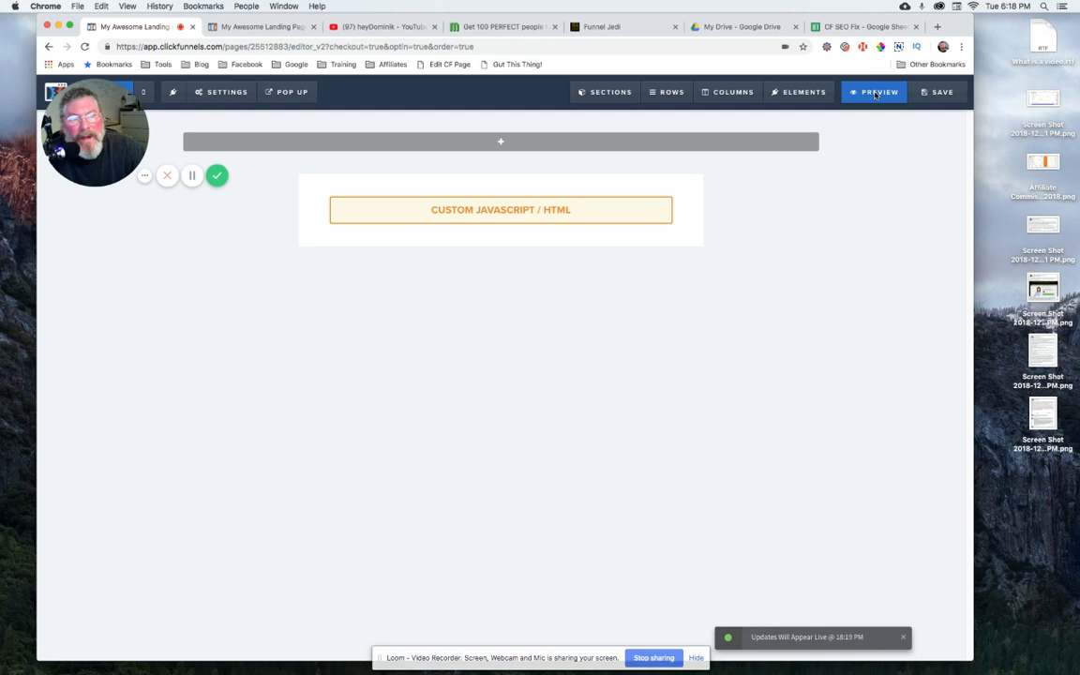
{"action": "left_click", "coordinate": [875, 92]}
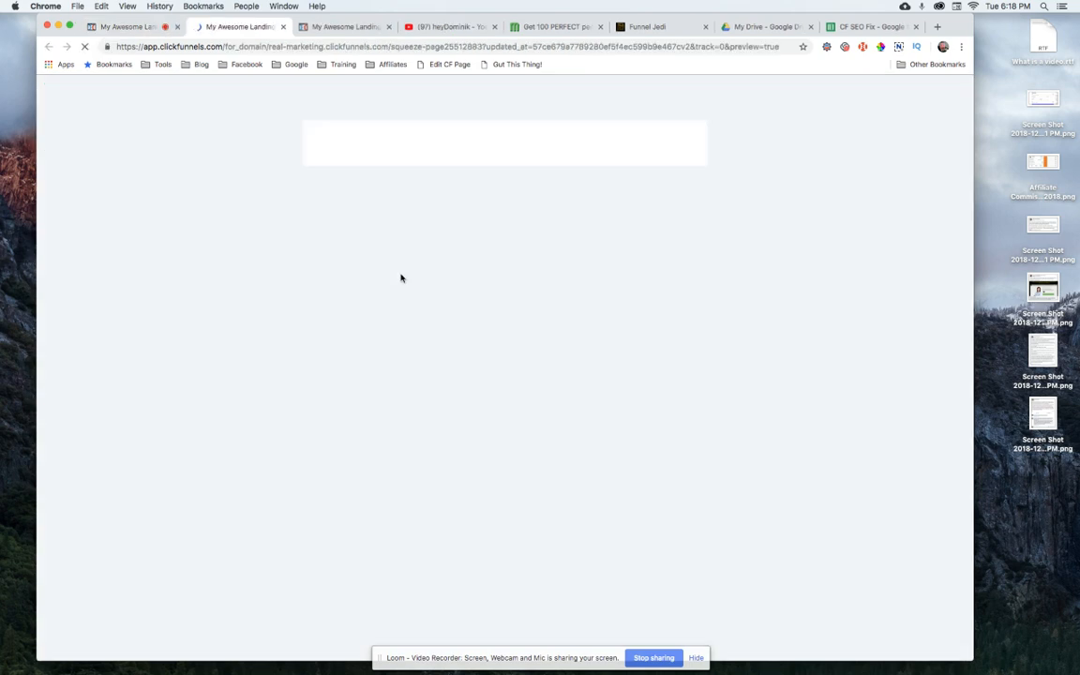